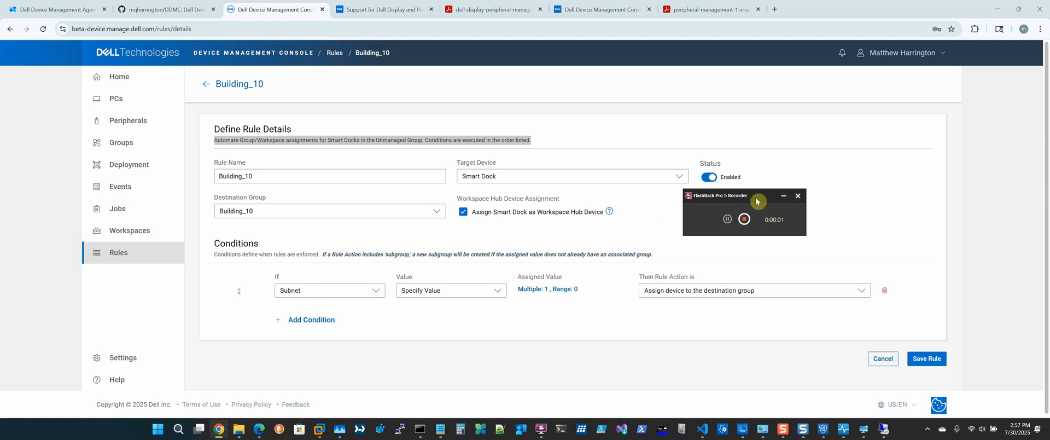
Highlight the Building_10 rule description assigning Smart Docks by subnet
{"action": "left_click_drag", "start_coordinate": [745, 196], "coordinate": [980, 358]}
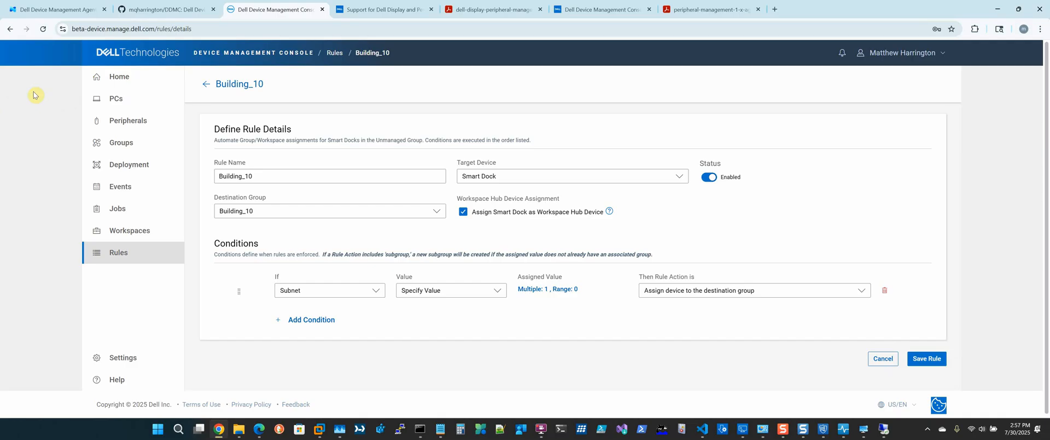
{"action": "mouse_move", "coordinate": [411, 150]}
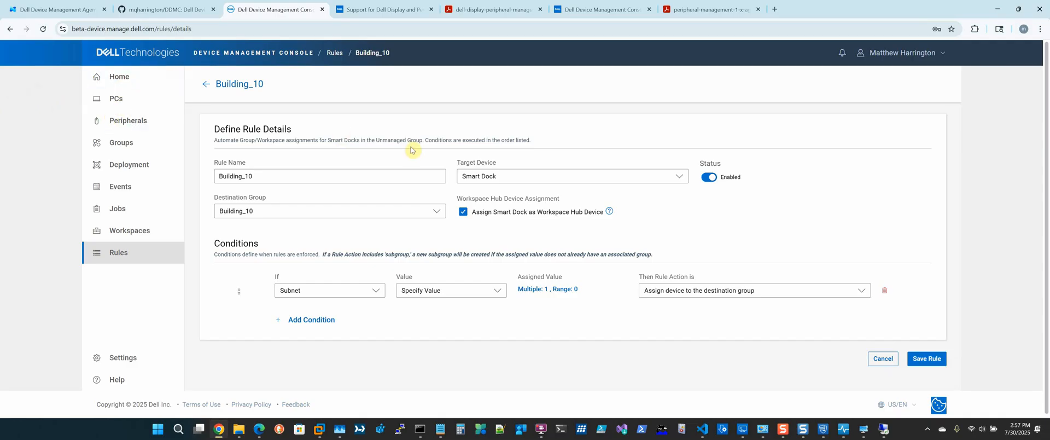
{"action": "mouse_move", "coordinate": [249, 125]}
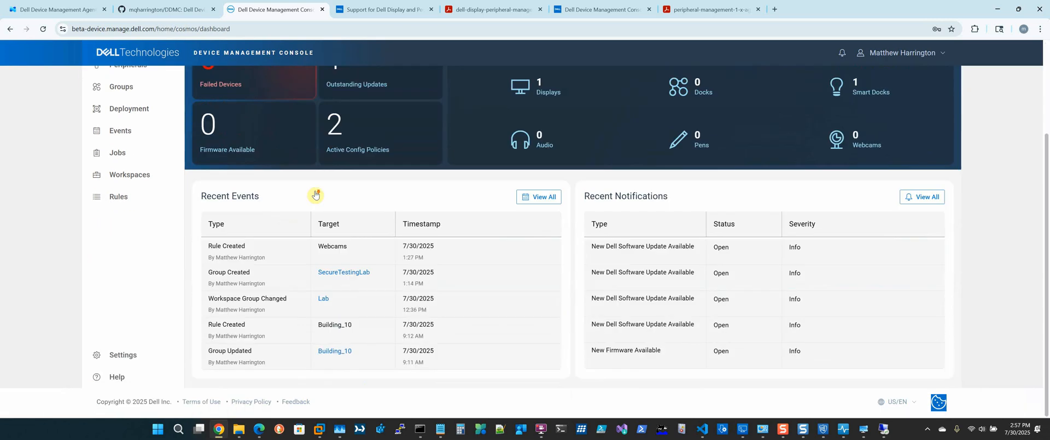
{"action": "scroll", "scroll_direction": "up", "scroll_amount": 3}
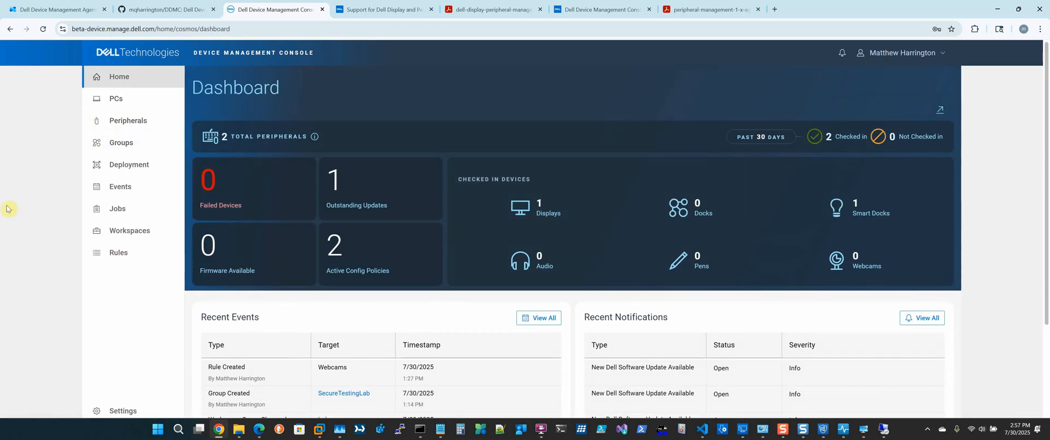
{"action": "mouse_move", "coordinate": [48, 199]}
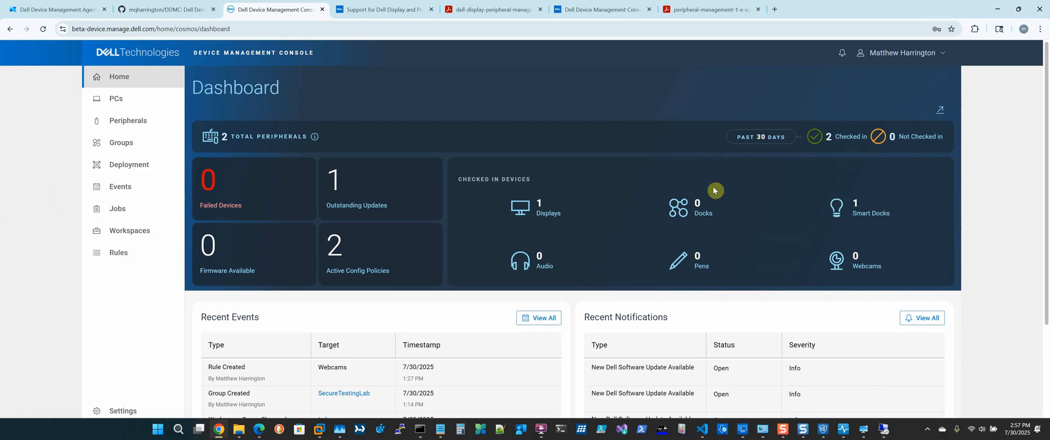
{"action": "mouse_move", "coordinate": [598, 202]}
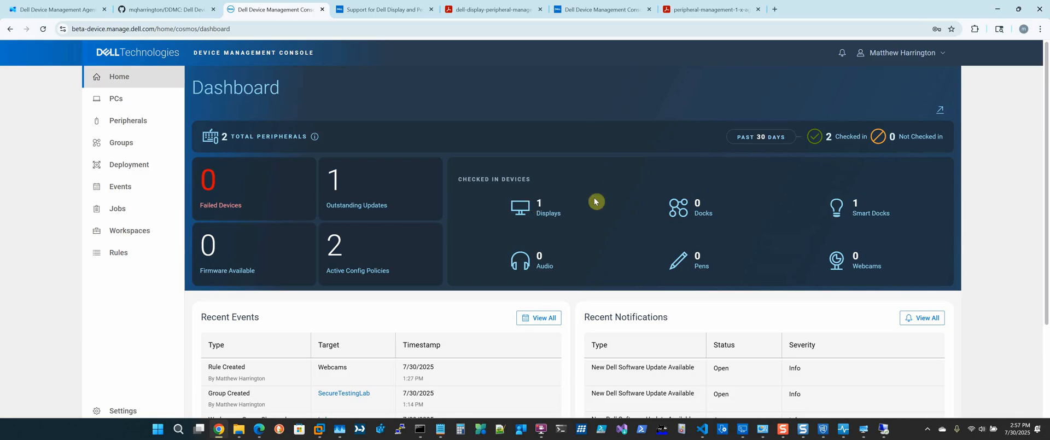
{"action": "mouse_move", "coordinate": [595, 201]}
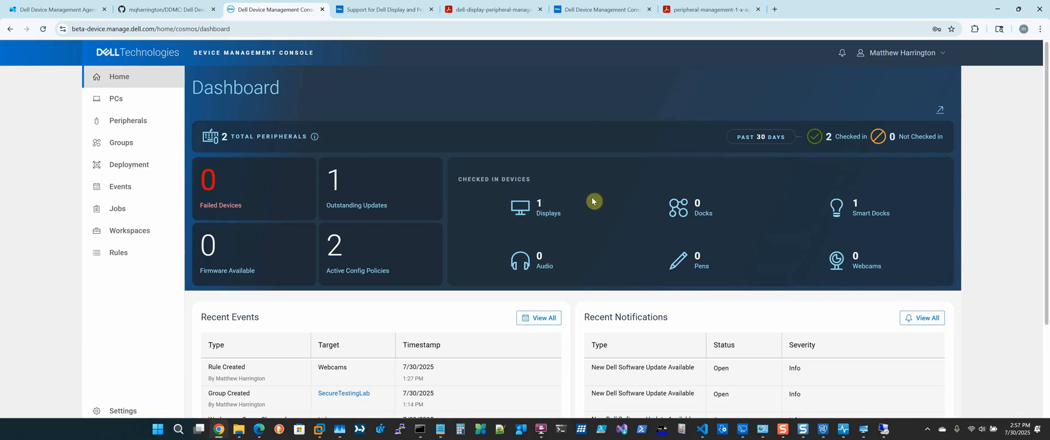
{"action": "mouse_move", "coordinate": [555, 201]}
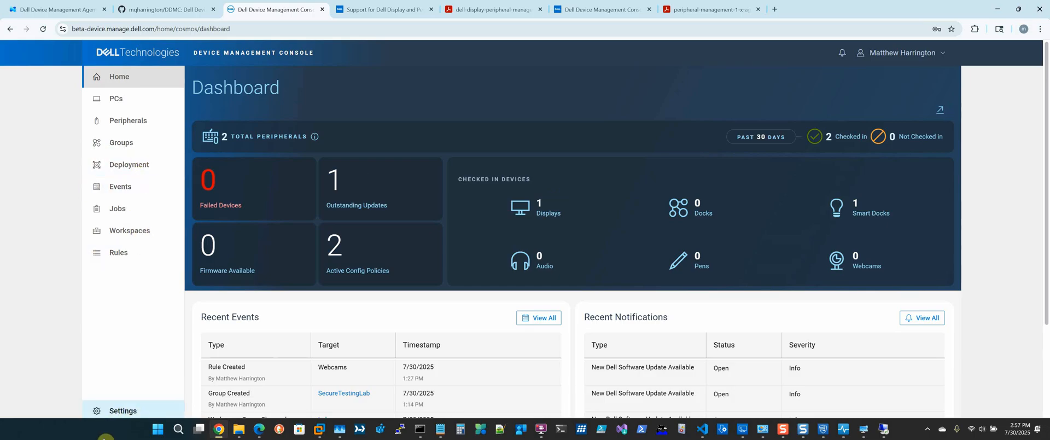
Review the automatic Order Retrieval settings and highlight the acceptance-process explanation
{"action": "left_click", "coordinate": [123, 411]}
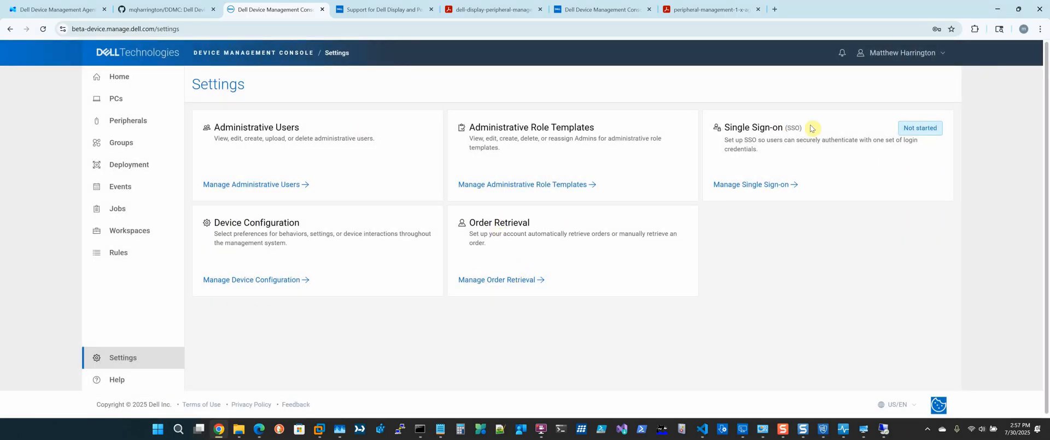
{"action": "double_click", "coordinate": [499, 222]}
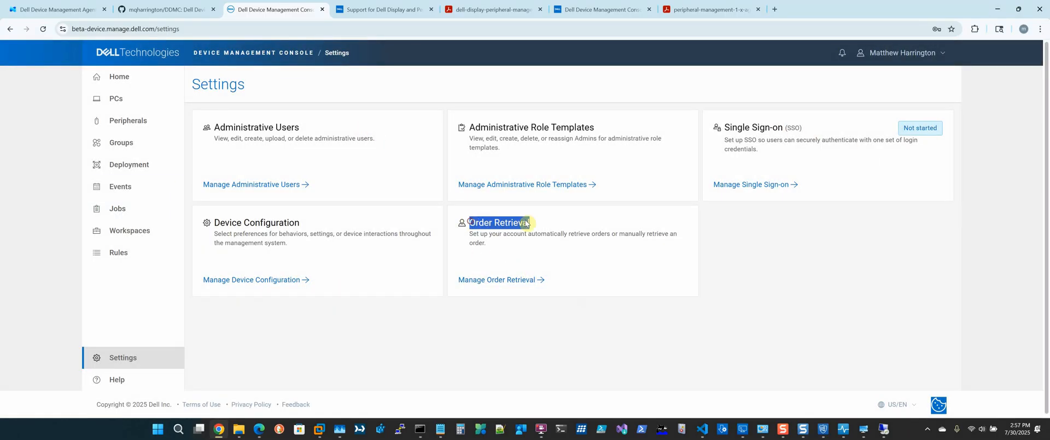
{"action": "left_click", "coordinate": [498, 222]}
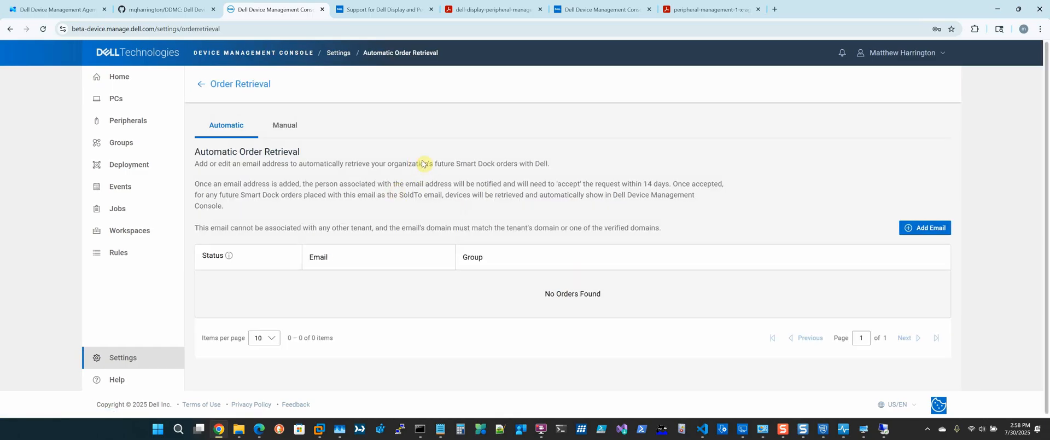
{"action": "mouse_move", "coordinate": [499, 185]}
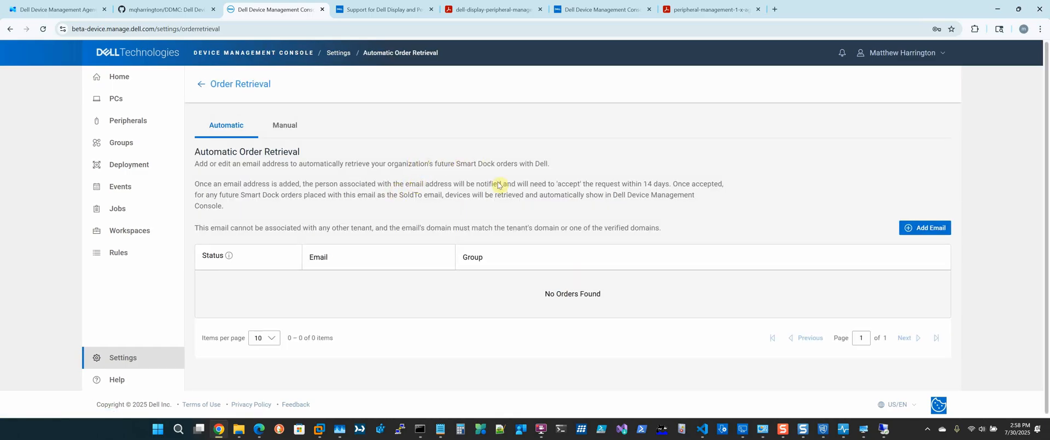
{"action": "left_click_drag", "start_coordinate": [533, 184], "coordinate": [728, 195]}
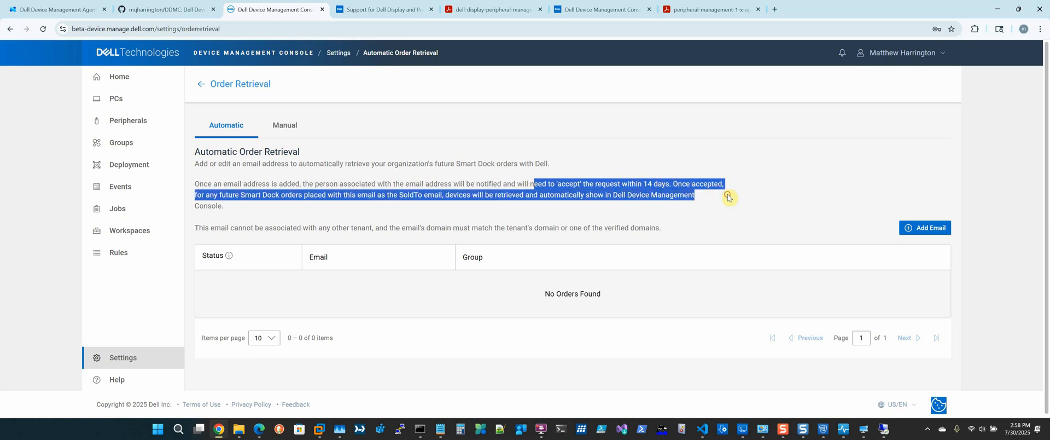
Review manual order retrieval with its Group choices, then show the Groups page with Building_10 and SecureTestingLab
{"action": "left_click", "coordinate": [284, 125]}
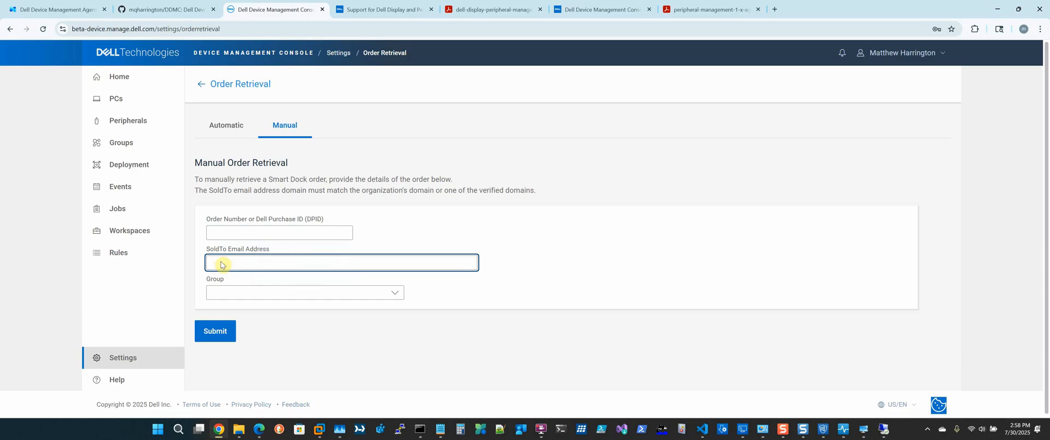
{"action": "left_click", "coordinate": [304, 292]}
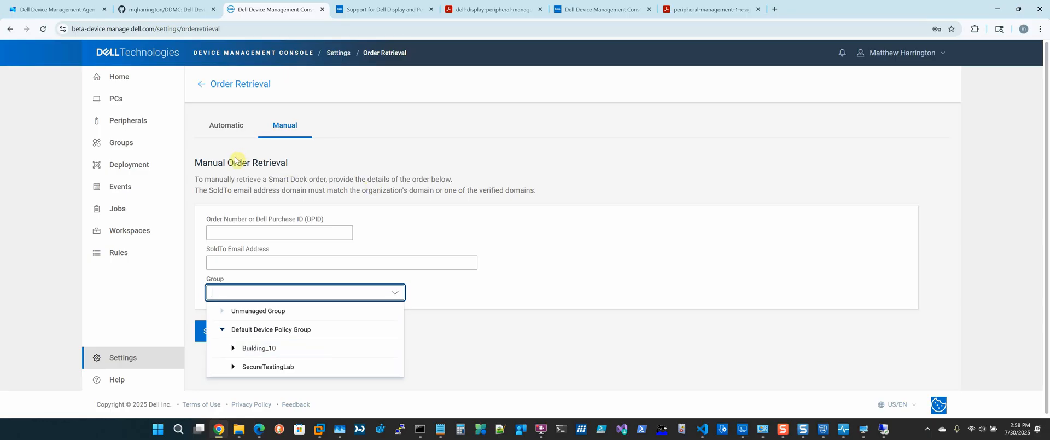
{"action": "left_click", "coordinate": [121, 143]}
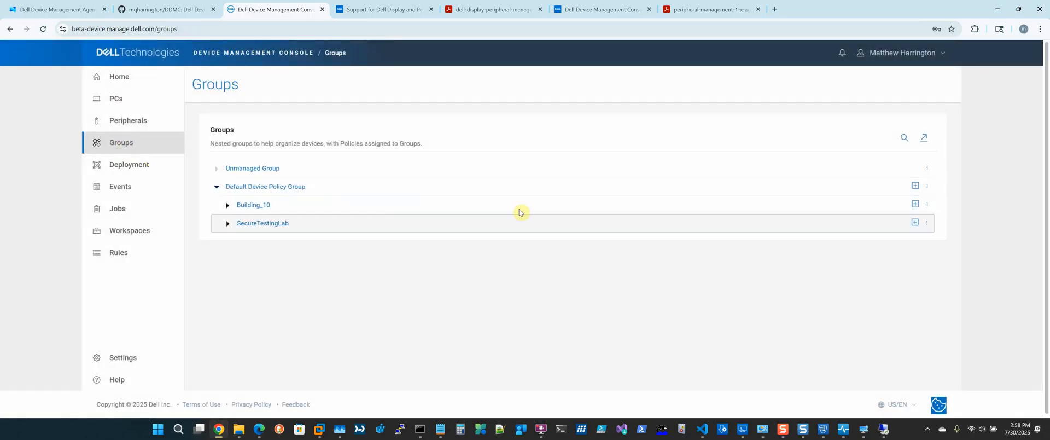
{"action": "mouse_move", "coordinate": [525, 220]}
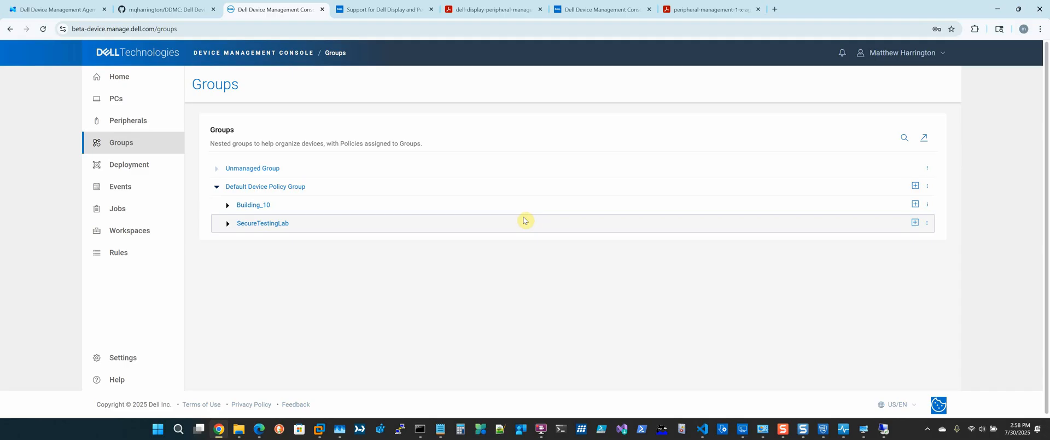
{"action": "mouse_move", "coordinate": [145, 231]}
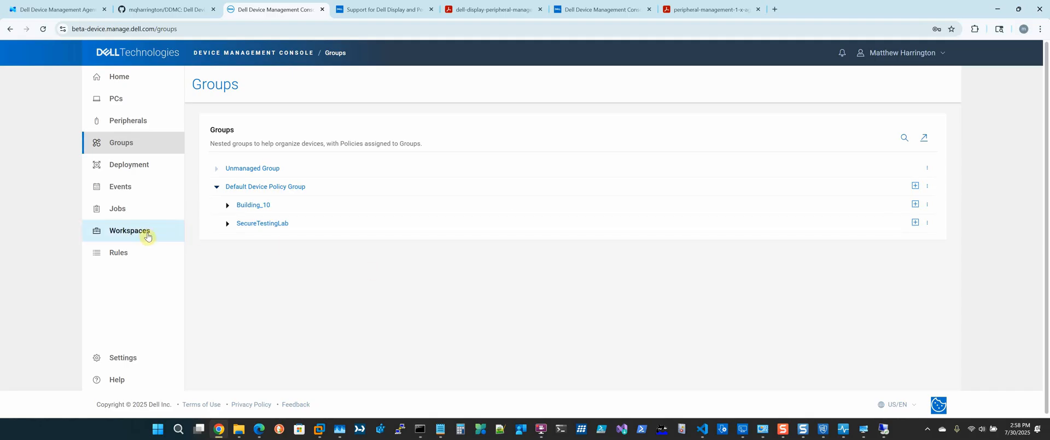
{"action": "mouse_move", "coordinate": [377, 234]}
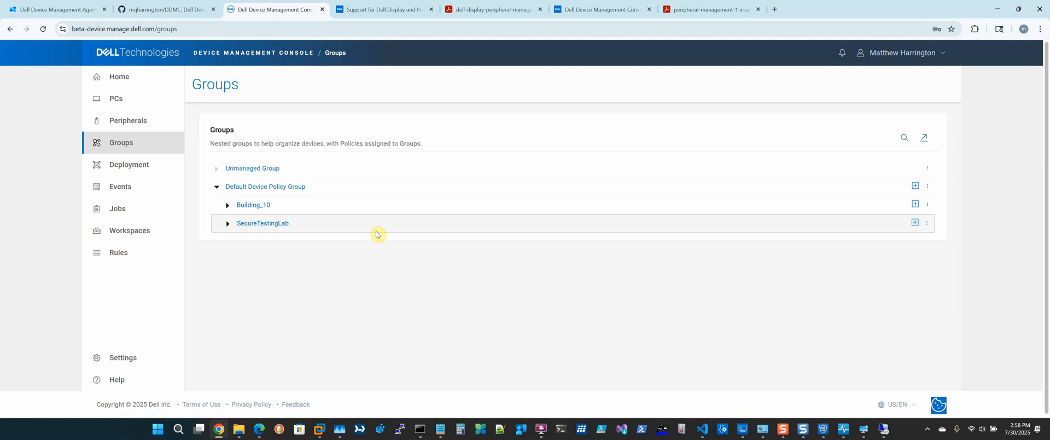
{"action": "mouse_move", "coordinate": [322, 215]}
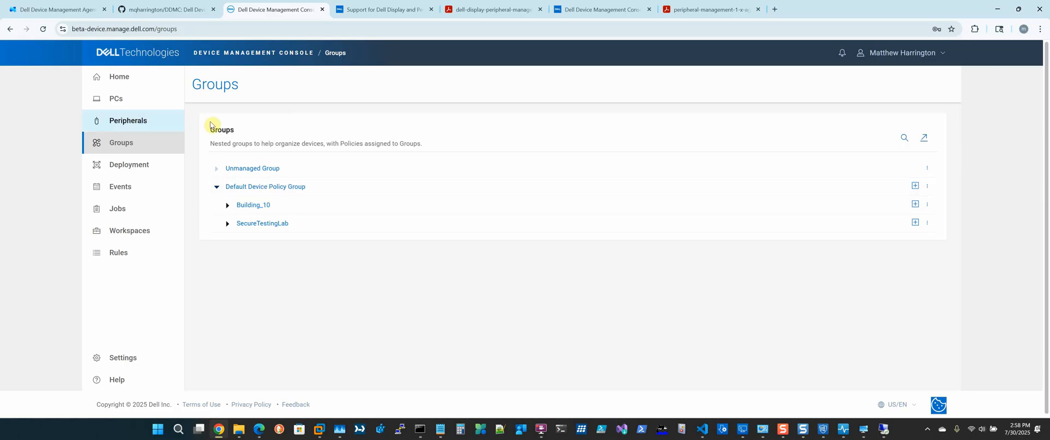
Inspect PC 66VJHR3 and smart dock FQHP284, then go to Deployment for agent software
{"action": "left_click", "coordinate": [116, 99]}
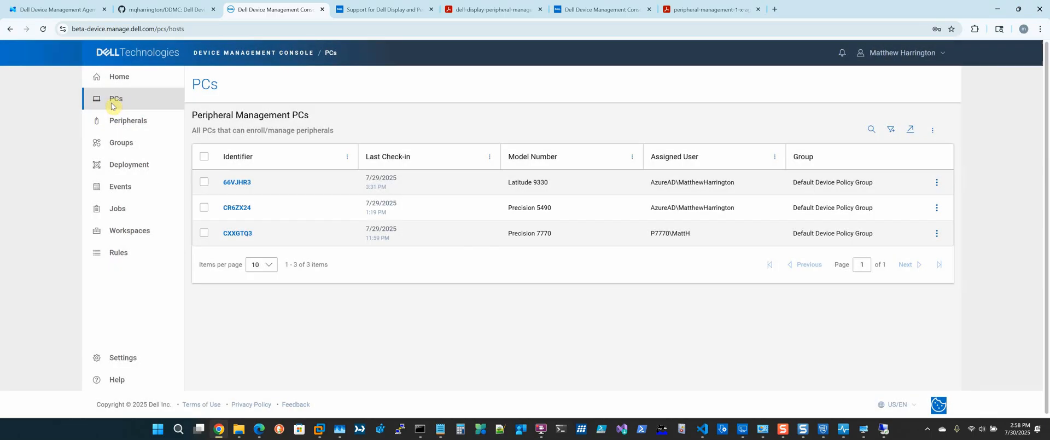
{"action": "left_click", "coordinate": [236, 181]}
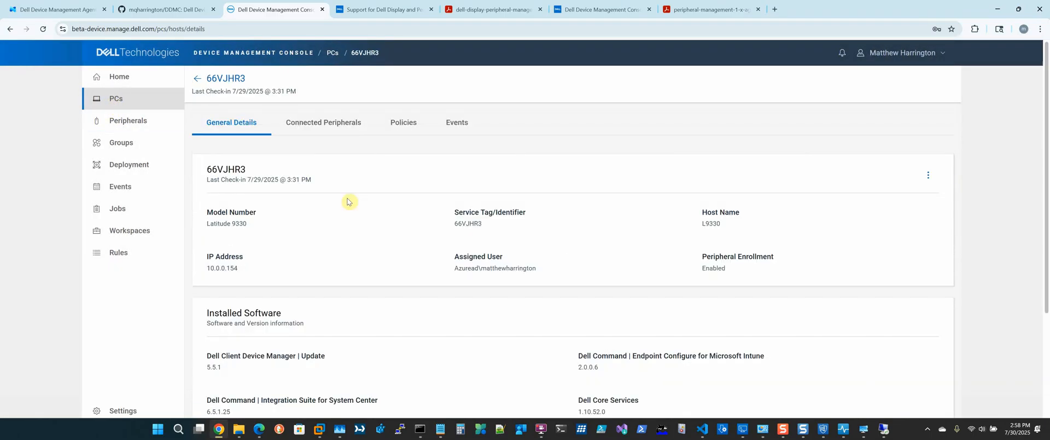
{"action": "left_click", "coordinate": [128, 121]}
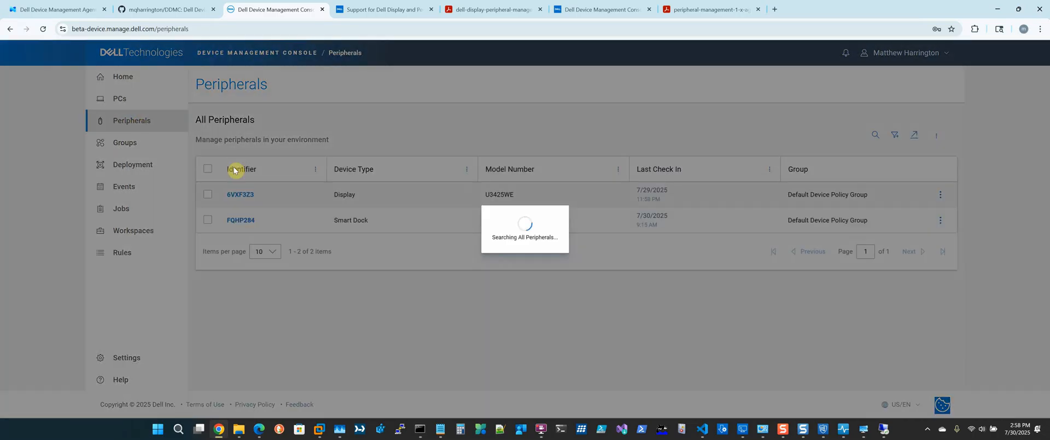
{"action": "left_click", "coordinate": [241, 220]}
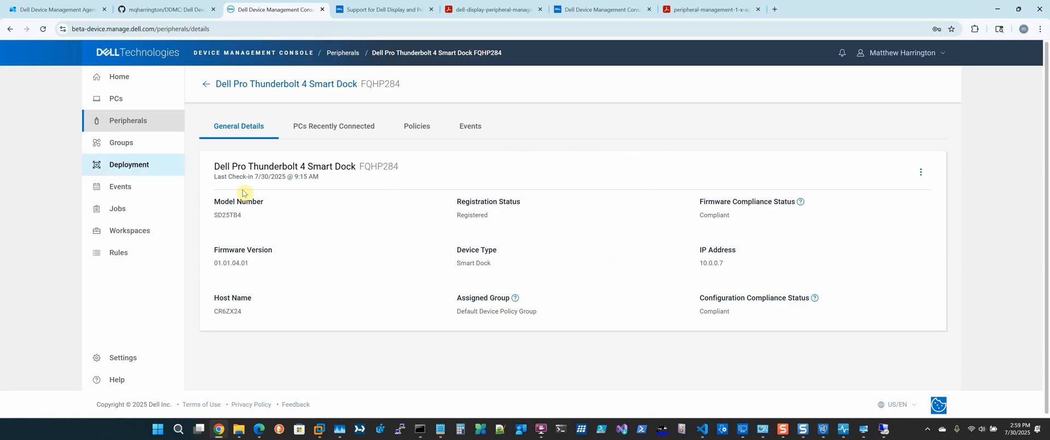
{"action": "left_click", "coordinate": [129, 164]}
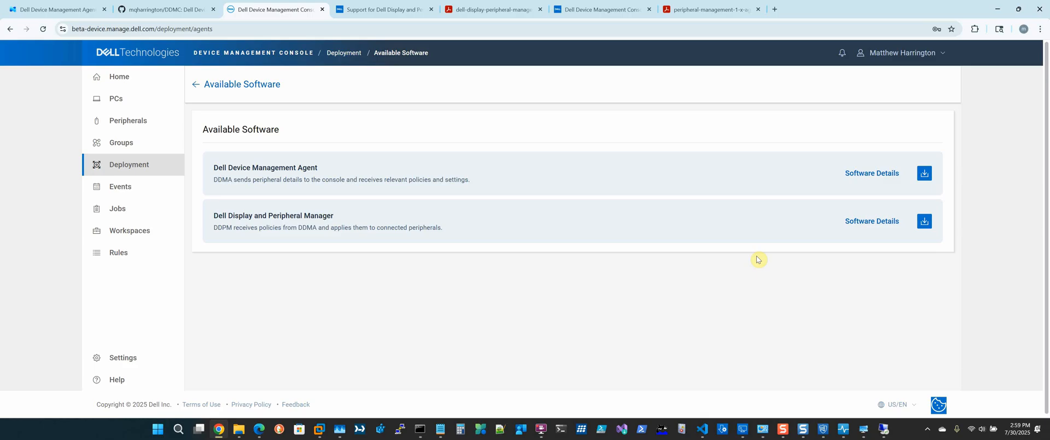
{"action": "mouse_move", "coordinate": [312, 203]}
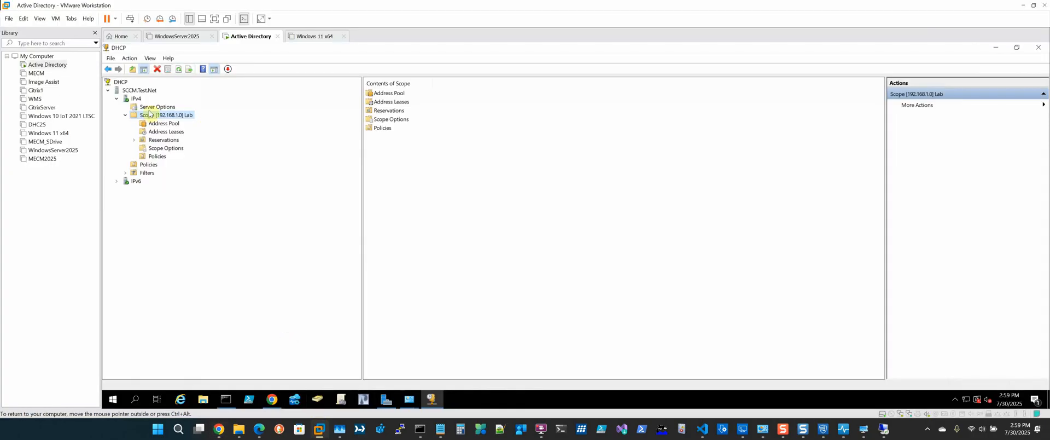
In DHCP Predefined Options, view 180 DMC and open 190 DellGroupToken for editing
{"action": "right_click", "coordinate": [135, 98]}
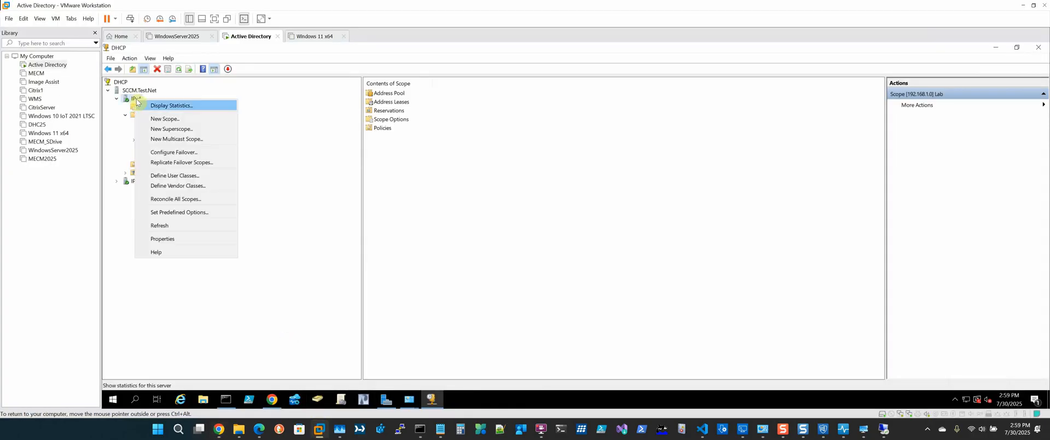
{"action": "left_click", "coordinate": [180, 211]}
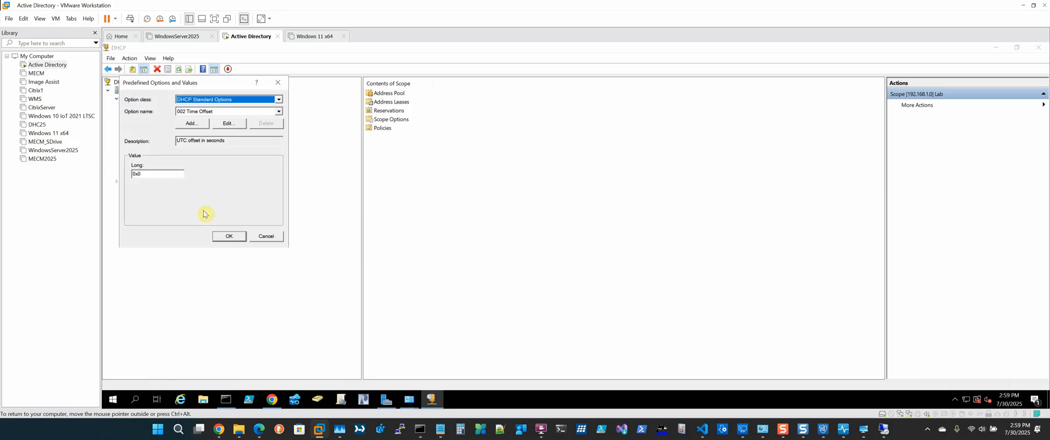
{"action": "left_click", "coordinate": [278, 111]}
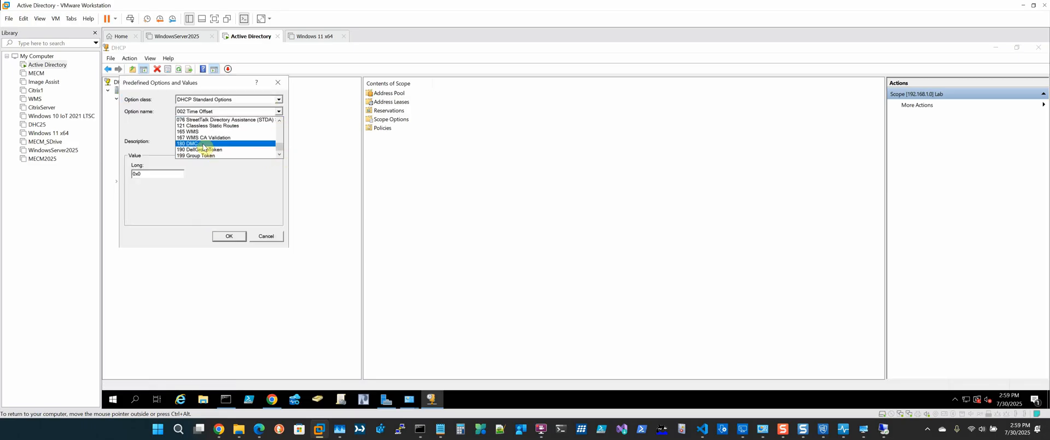
{"action": "left_click", "coordinate": [197, 143]}
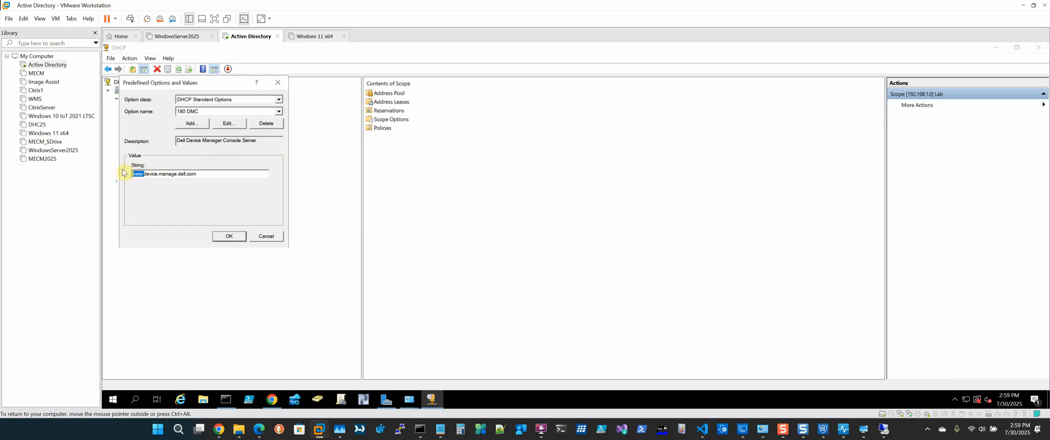
{"action": "mouse_move", "coordinate": [199, 199]}
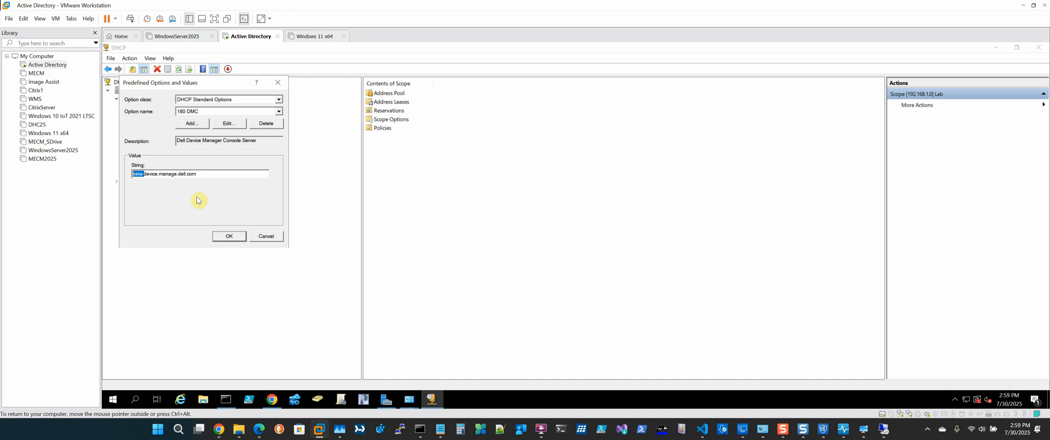
{"action": "mouse_move", "coordinate": [159, 174]}
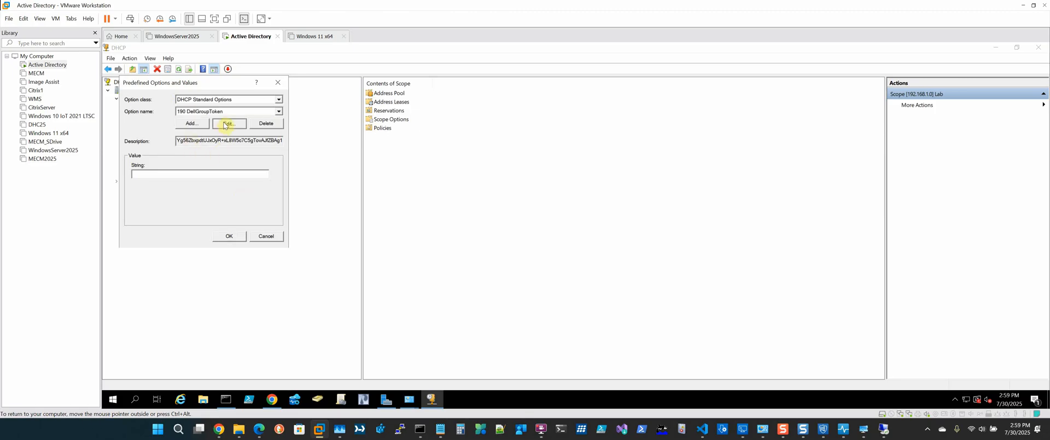
{"action": "left_click", "coordinate": [230, 123]}
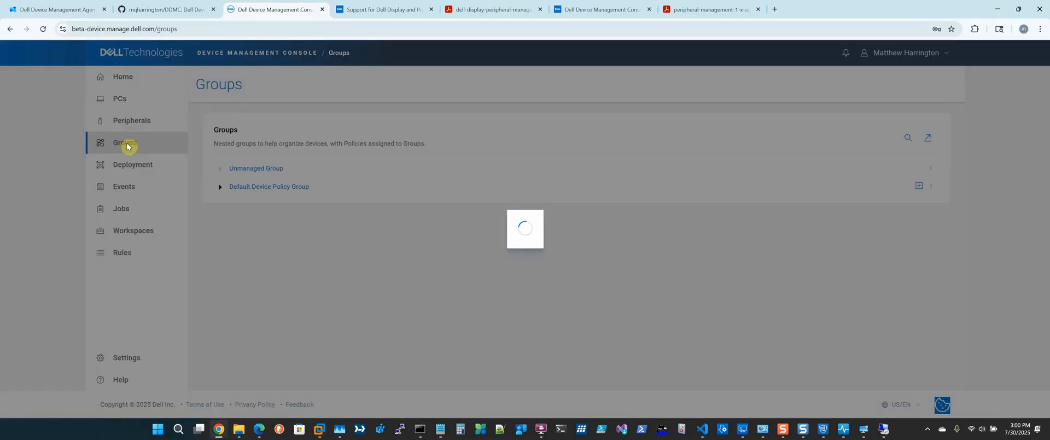
Expand and open the Default Device Policy Group to reveal Building_10 and SecureTestingLab
{"action": "left_click", "coordinate": [219, 186]}
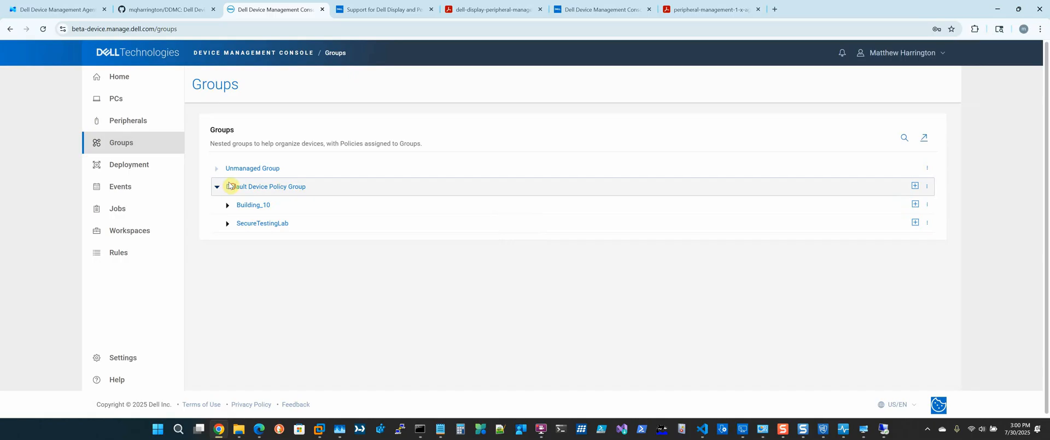
{"action": "double_click", "coordinate": [269, 186]}
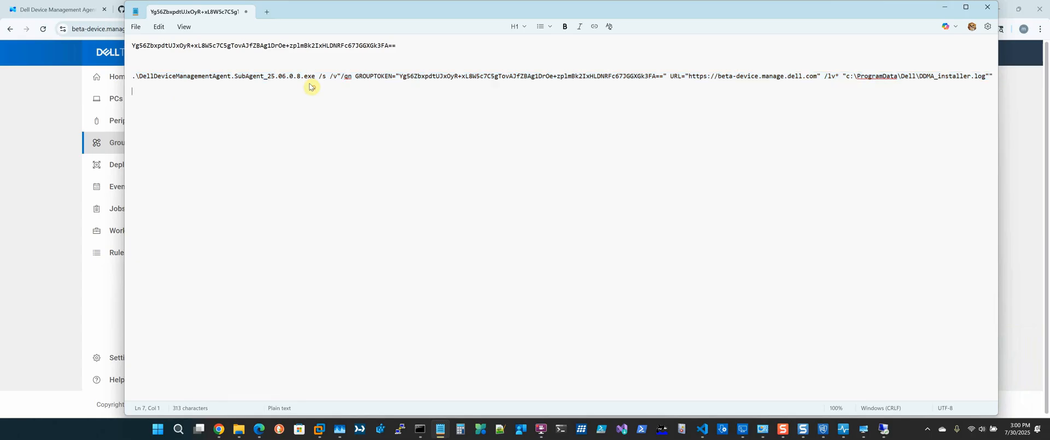
{"action": "mouse_move", "coordinate": [300, 82]}
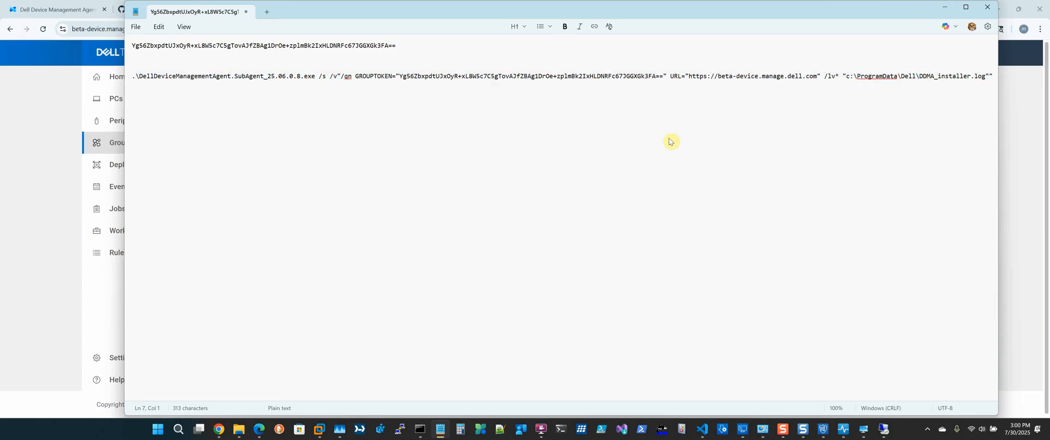
Remove 'beta-' so the install command URL reads device.manage.dell.com
{"action": "double_click", "coordinate": [729, 77]}
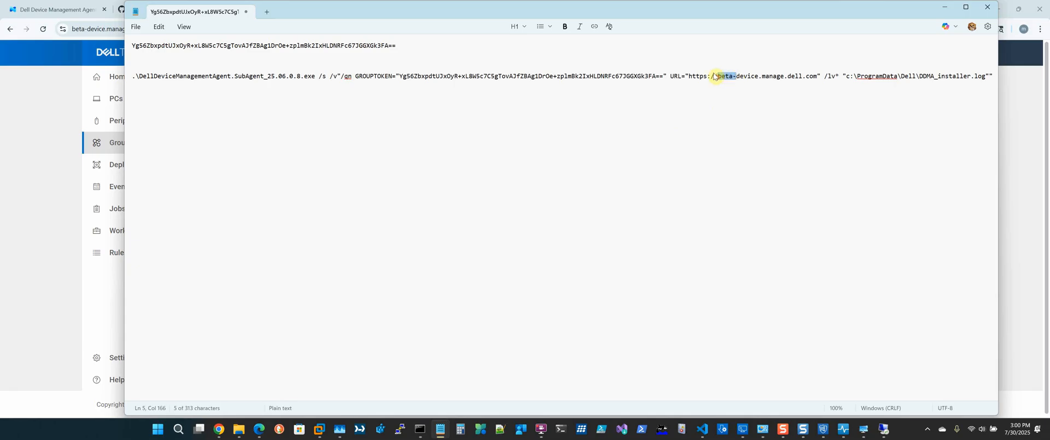
{"action": "key", "text": "Backspace"}
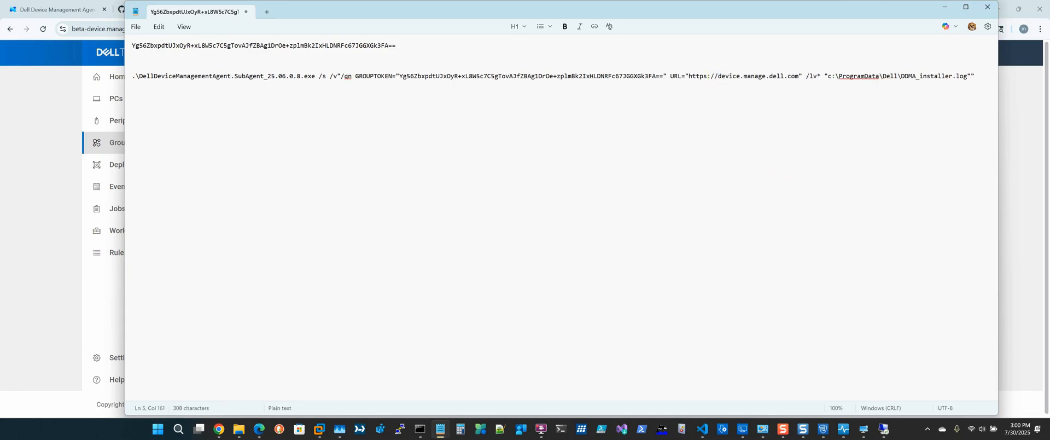
{"action": "mouse_move", "coordinate": [744, 80]}
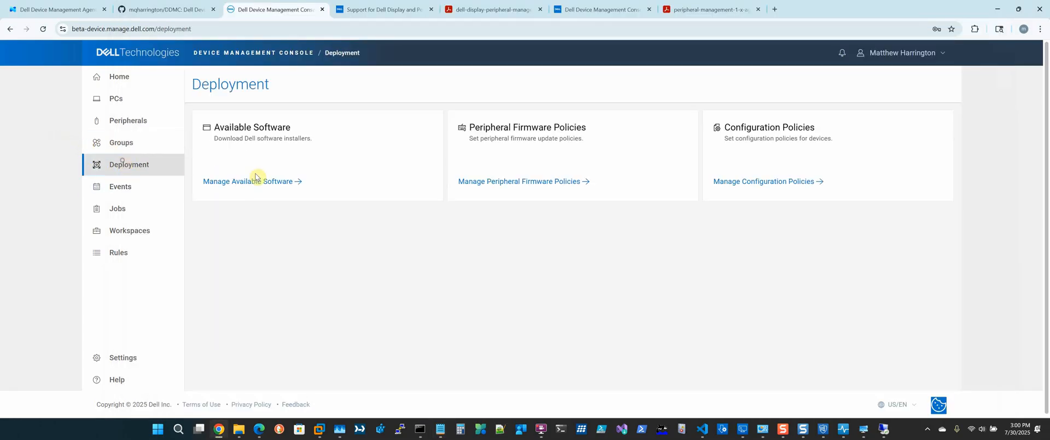
Show the Dell Device Management Agent's software details and select its installation command
{"action": "left_click", "coordinate": [247, 180]}
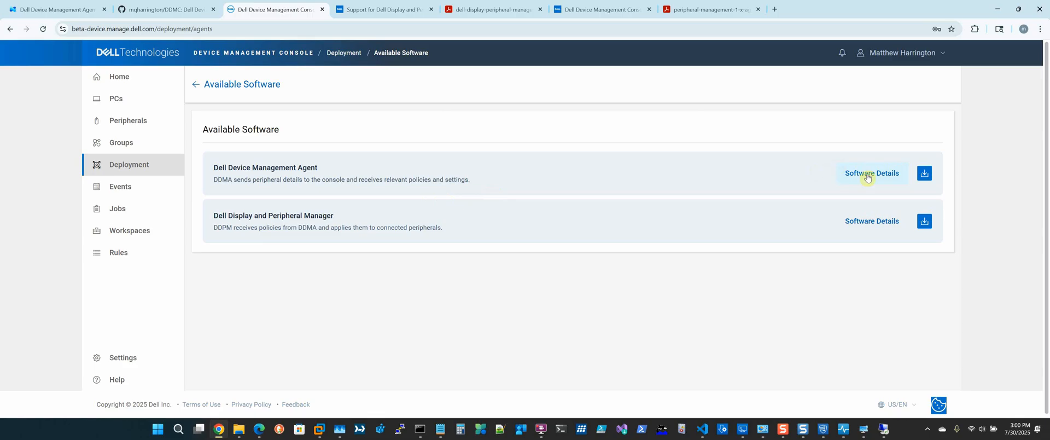
{"action": "left_click", "coordinate": [872, 173]}
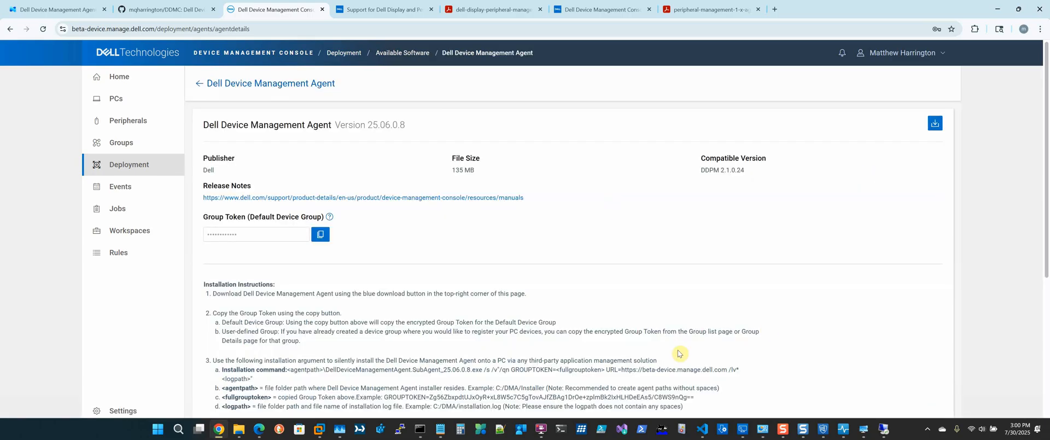
{"action": "double_click", "coordinate": [234, 378]}
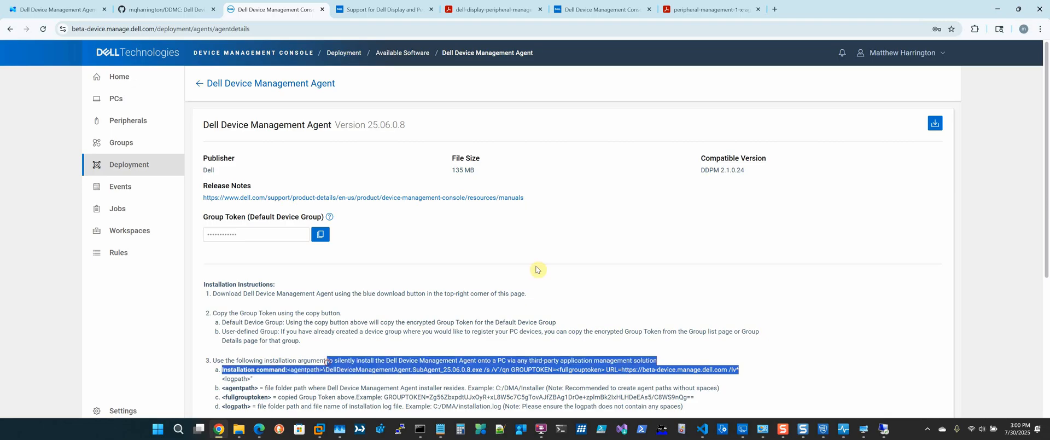
{"action": "scroll", "scroll_direction": "down", "scroll_amount": 3}
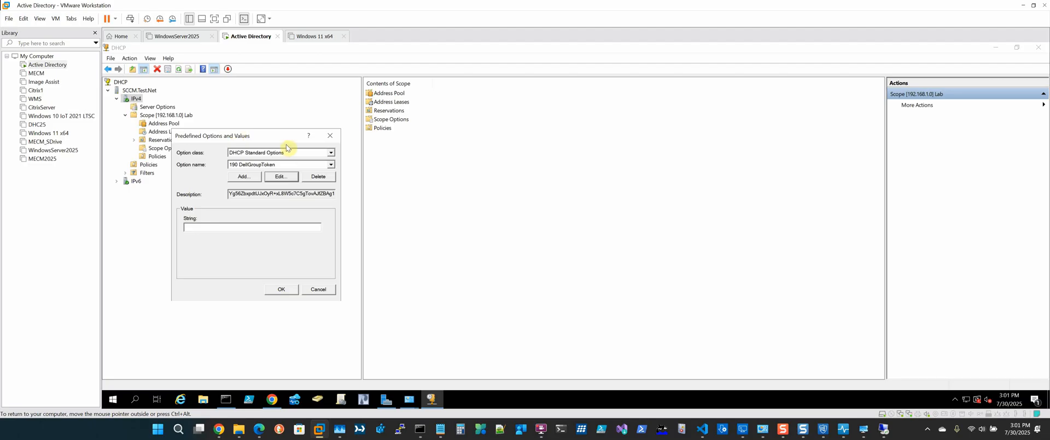
{"action": "mouse_move", "coordinate": [279, 141]}
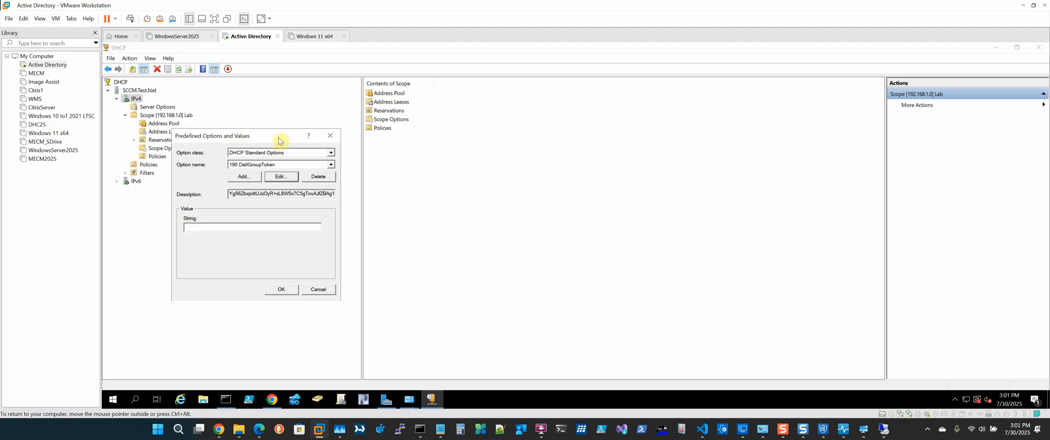
{"action": "mouse_move", "coordinate": [292, 131]}
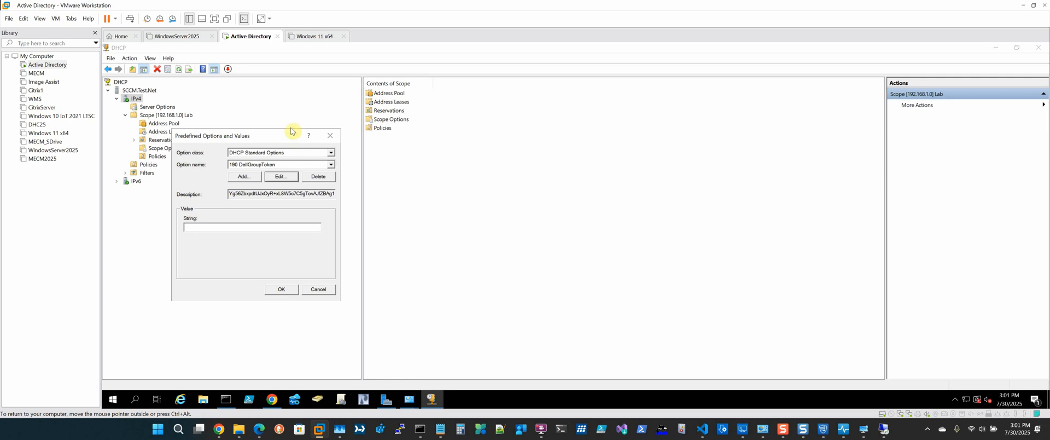
{"action": "mouse_move", "coordinate": [217, 432]}
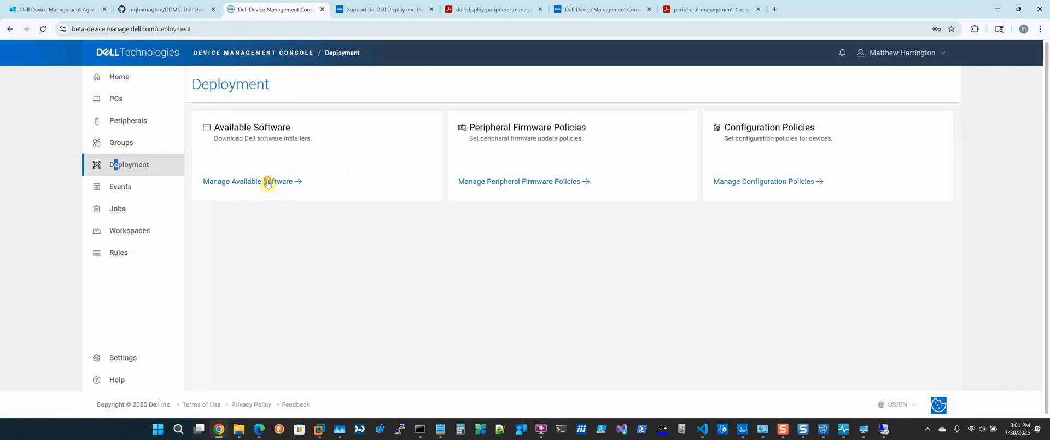
Review Dell Display and Peripheral Manager's install command, then highlight its name on the Available Software list
{"action": "left_click", "coordinate": [248, 180]}
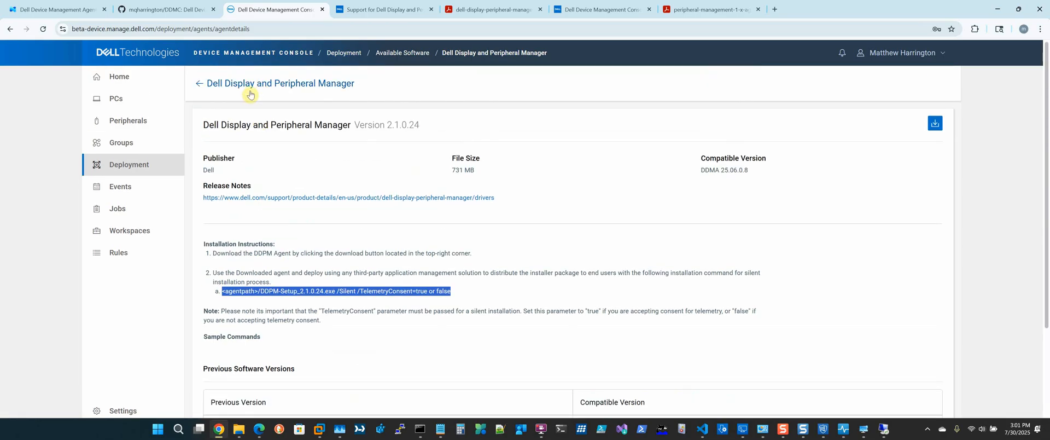
{"action": "left_click", "coordinate": [199, 84]}
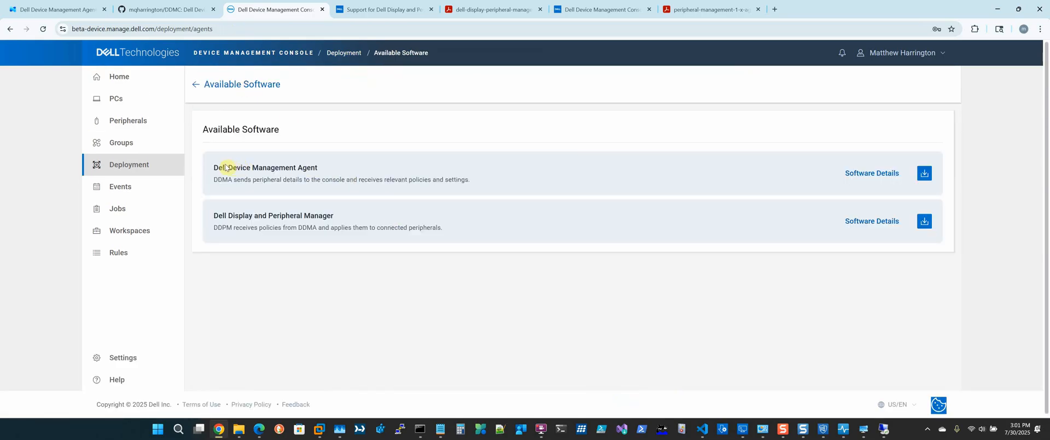
{"action": "left_click_drag", "start_coordinate": [214, 167], "coordinate": [330, 180]}
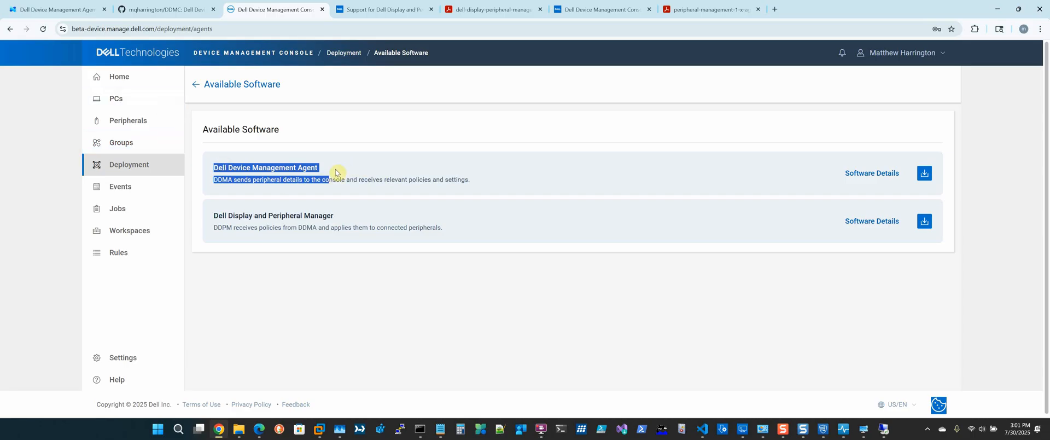
{"action": "mouse_move", "coordinate": [348, 224]}
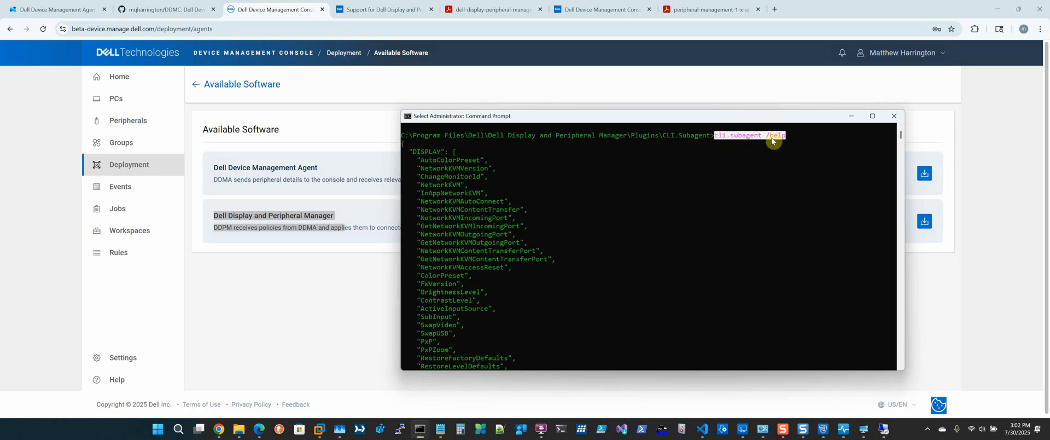
Scroll the cli.subagent output listing supported features and the Dock FWVersion 01.01.00.01 result
{"action": "scroll", "scroll_direction": "down", "scroll_amount": 3}
{"action": "type", "text": "cli.subagent /get -Dock=FWVersion"}
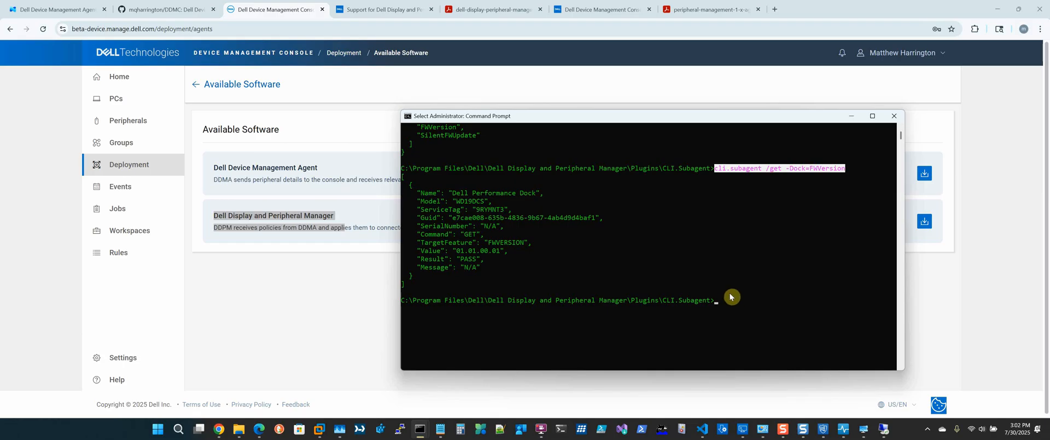
{"action": "mouse_move", "coordinate": [534, 240]}
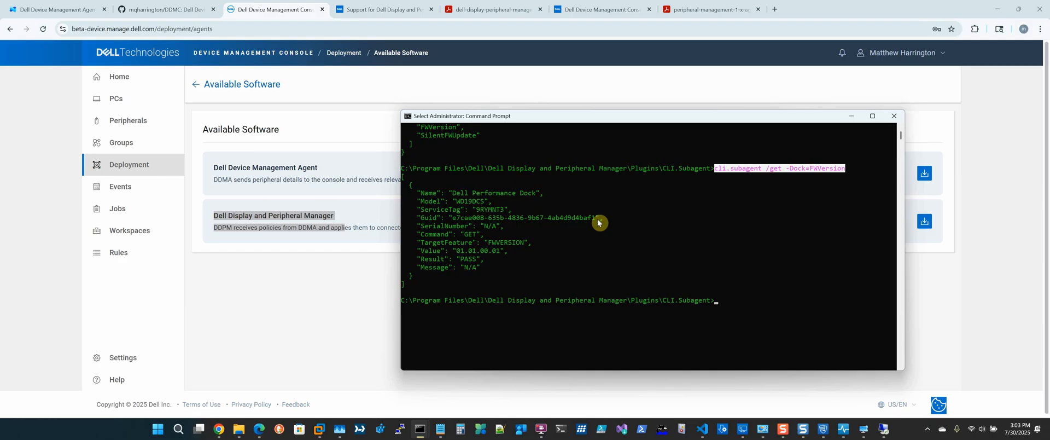
{"action": "mouse_move", "coordinate": [547, 126]}
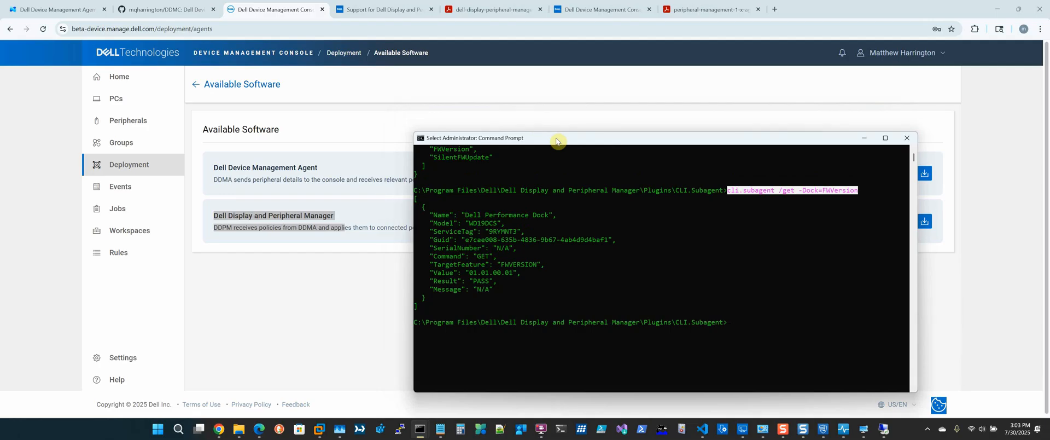
{"action": "mouse_move", "coordinate": [227, 250]}
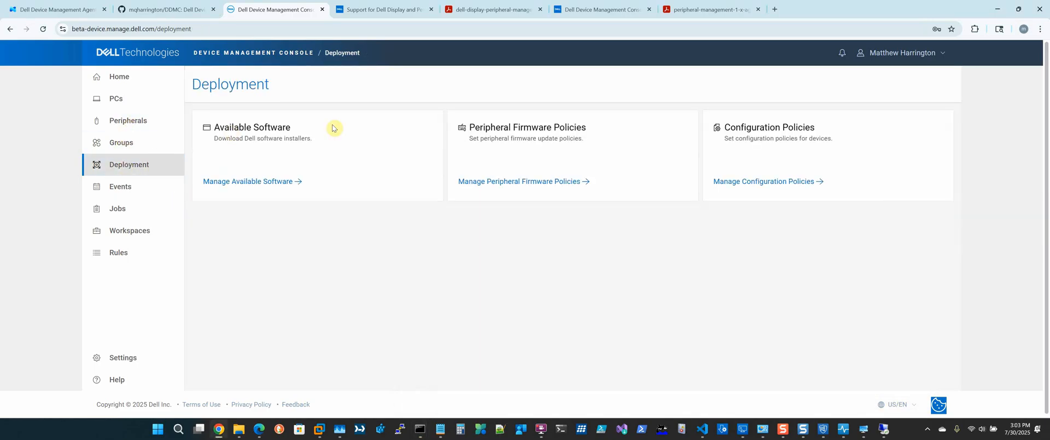
{"action": "mouse_move", "coordinate": [501, 130]}
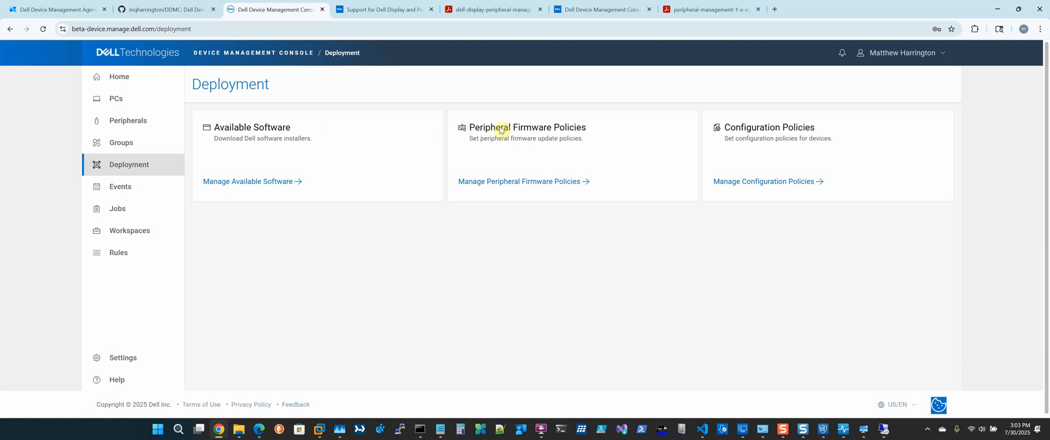
Select the Update U3425WE Display policy name, then start the Add New Firmware Policy dialog
{"action": "left_click", "coordinate": [520, 180]}
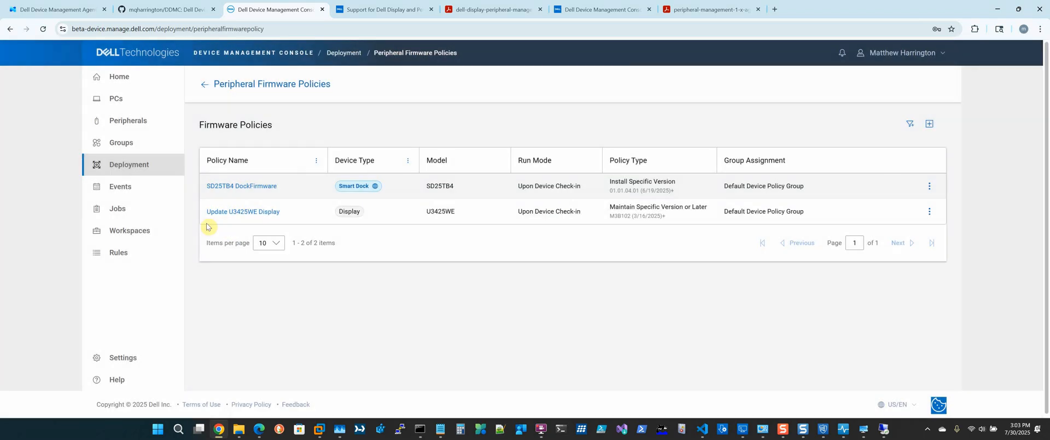
{"action": "double_click", "coordinate": [251, 185]}
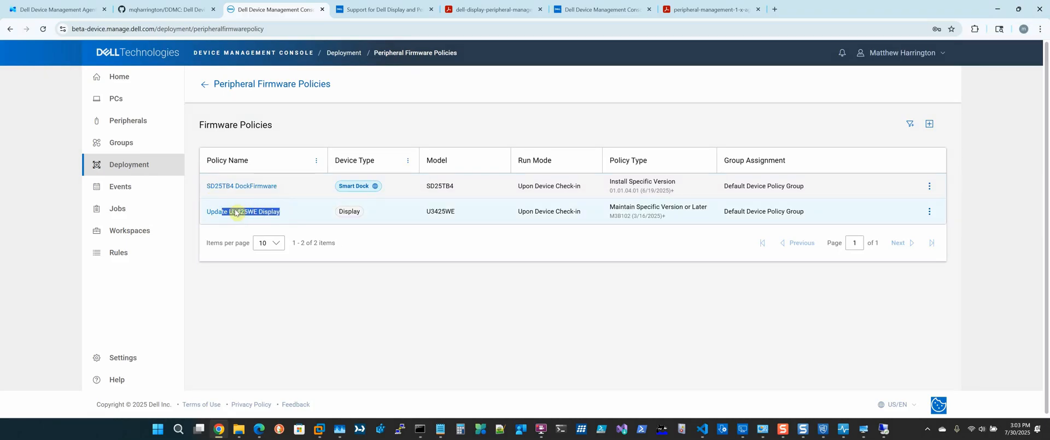
{"action": "mouse_move", "coordinate": [930, 126]}
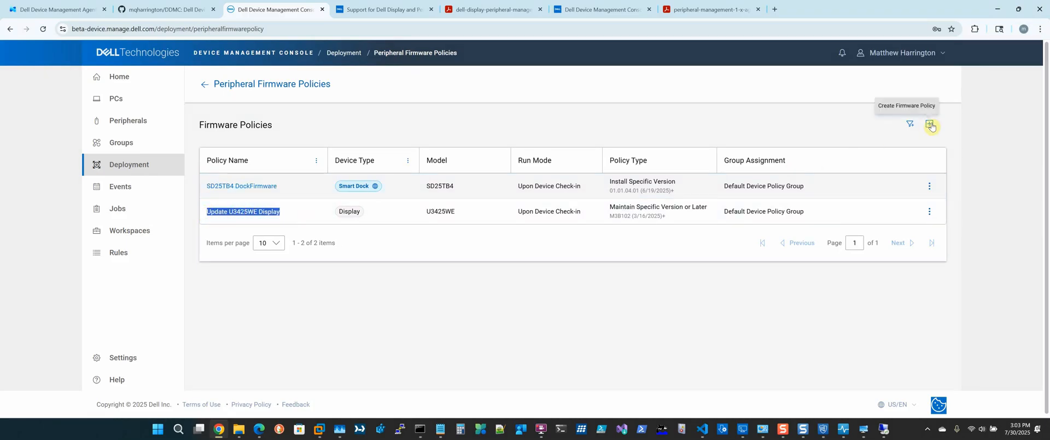
{"action": "left_click", "coordinate": [932, 126]}
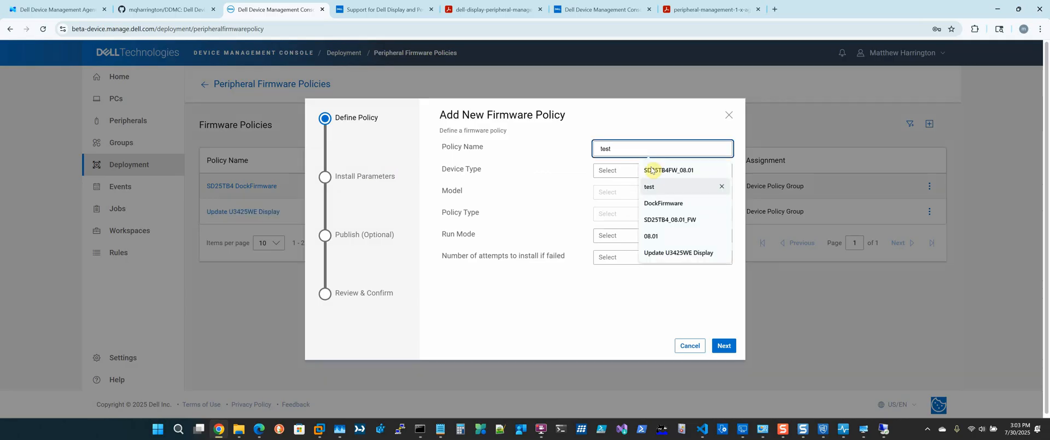
Set the new firmware policy's device type to Display and model to C2422HE
{"action": "left_click", "coordinate": [663, 169]}
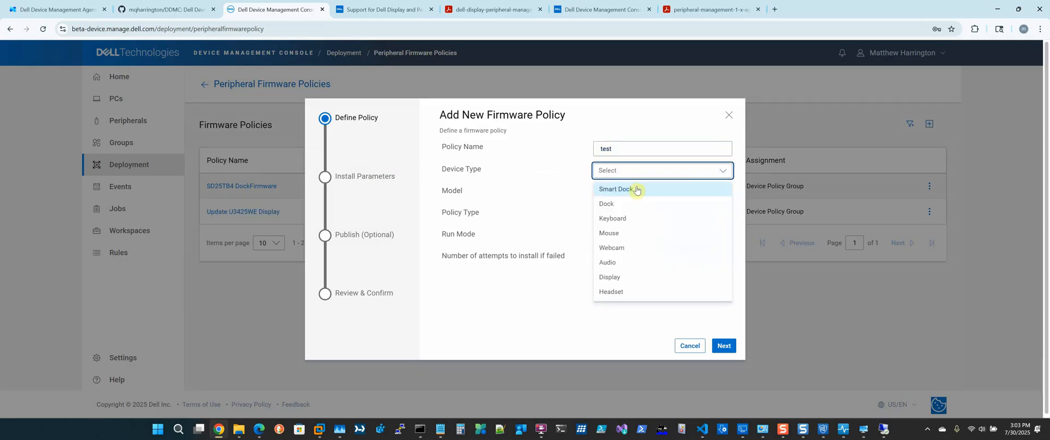
{"action": "mouse_move", "coordinate": [700, 277]}
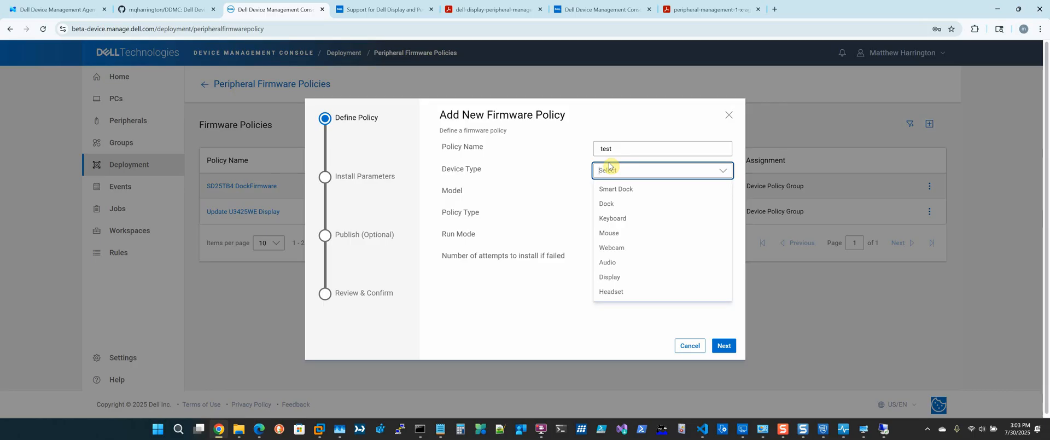
{"action": "mouse_move", "coordinate": [567, 166]}
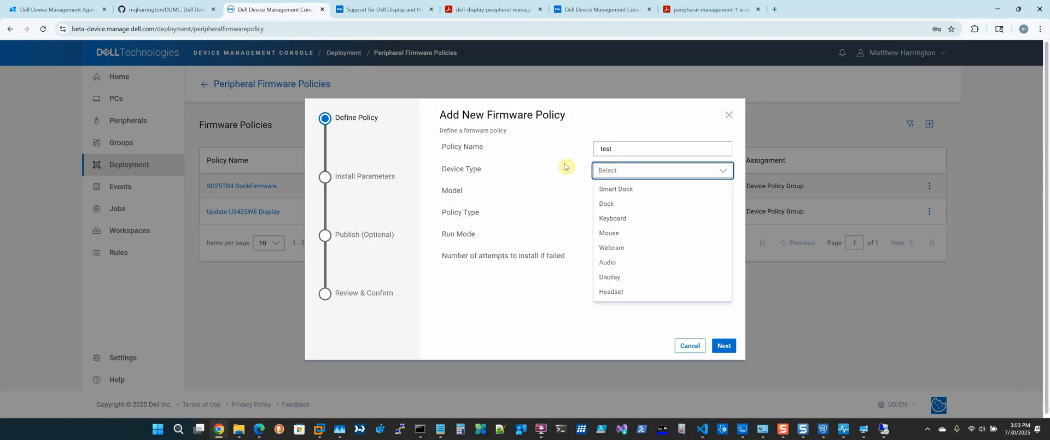
{"action": "left_click", "coordinate": [609, 277]}
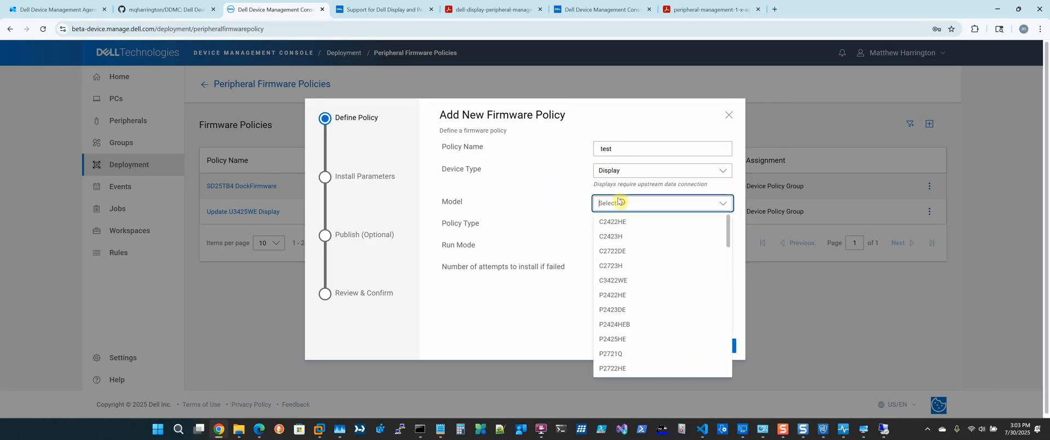
{"action": "left_click", "coordinate": [613, 221]}
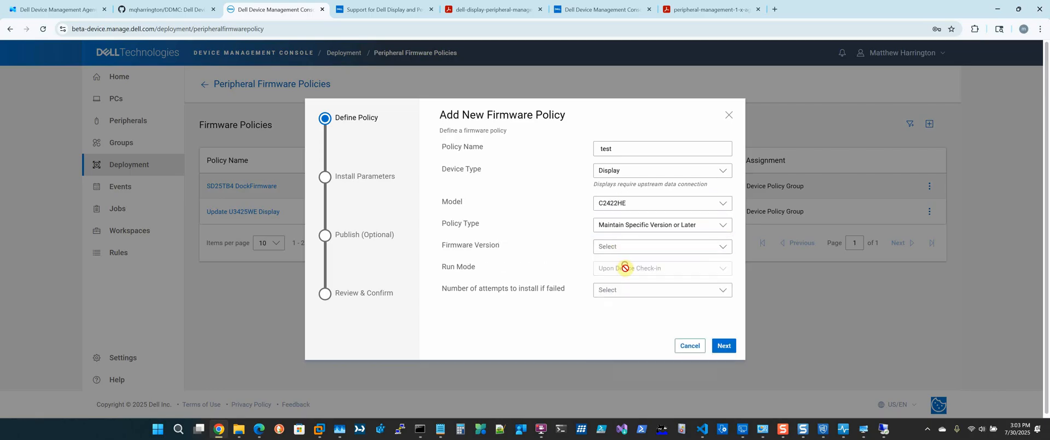
{"action": "left_click", "coordinate": [663, 247]}
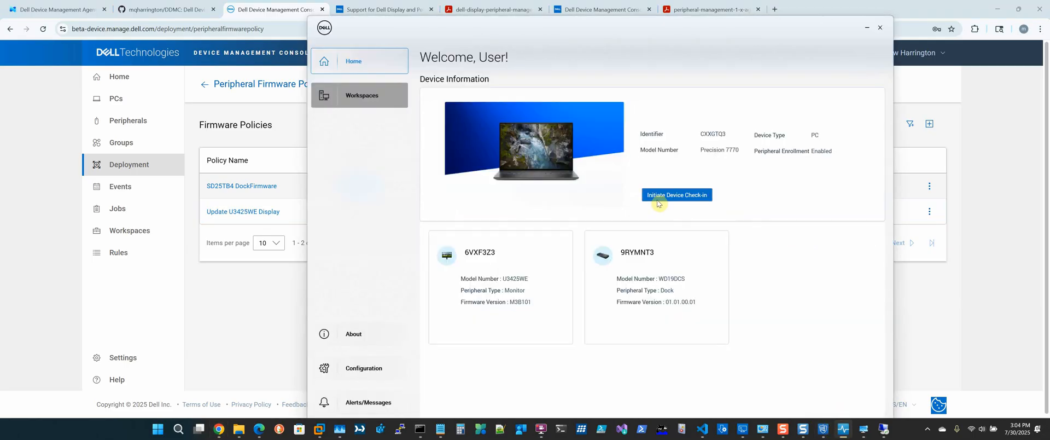
Initiate a device check-in from the agent, dismiss the notification, and select the display policy name
{"action": "left_click", "coordinate": [677, 194]}
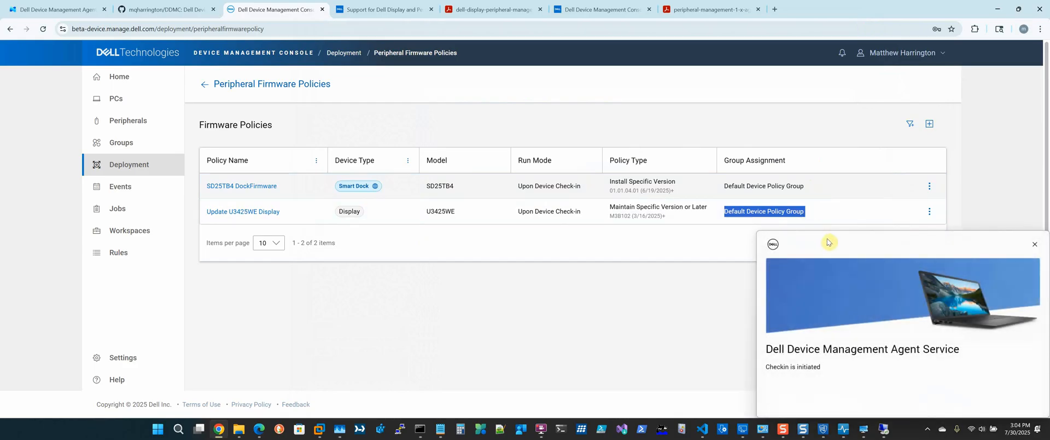
{"action": "left_click", "coordinate": [1035, 244]}
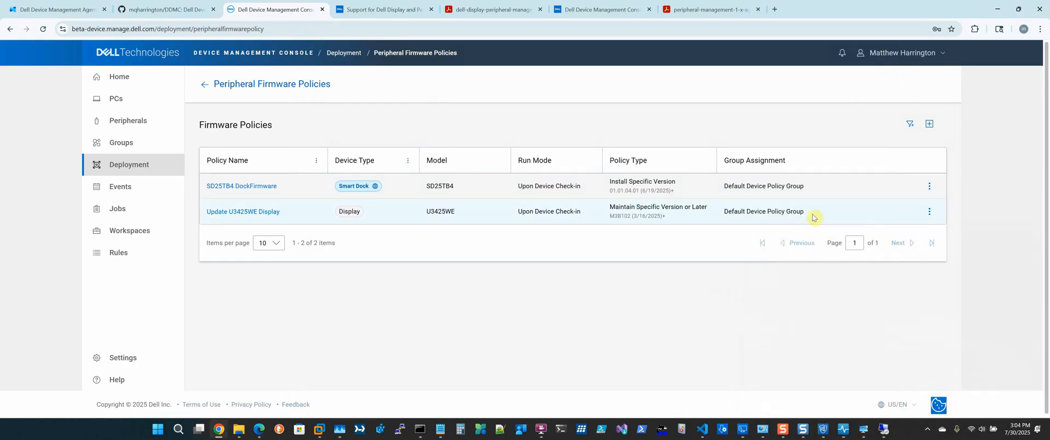
{"action": "double_click", "coordinate": [763, 212]}
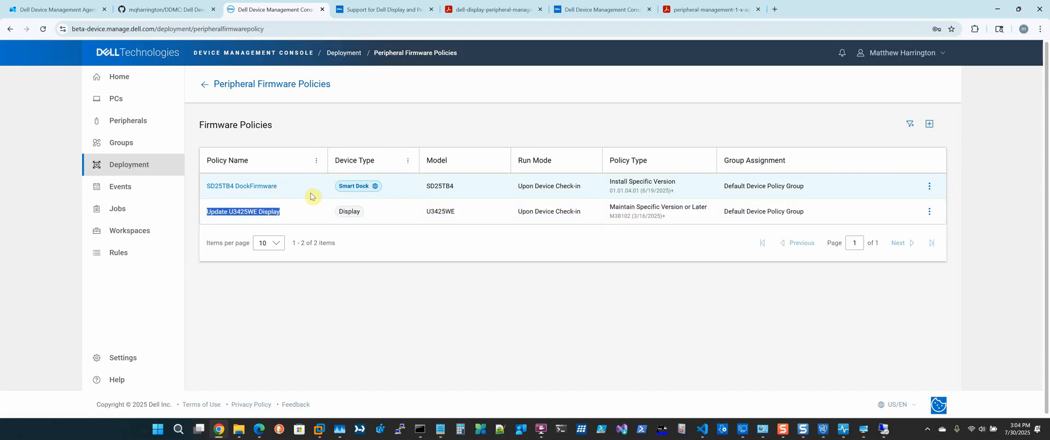
{"action": "mouse_move", "coordinate": [296, 215]}
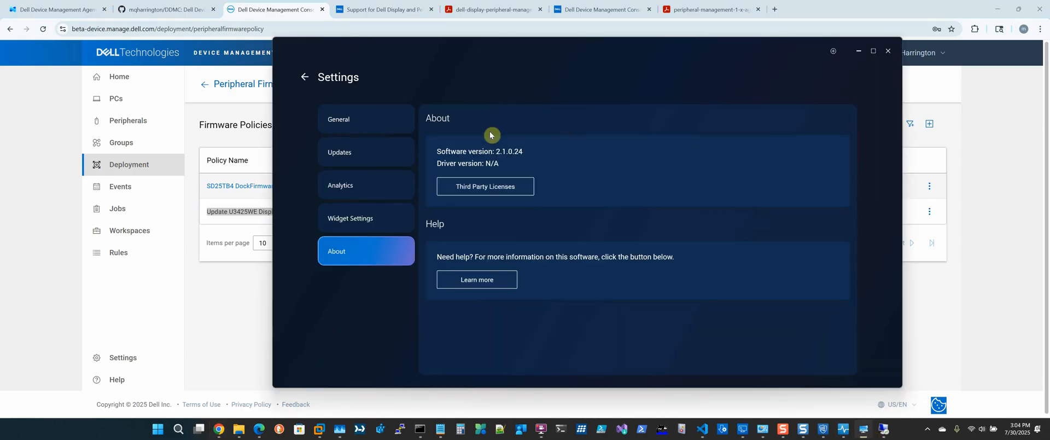
Check for software updates in the Updates settings, then return to the Firmware Policies page
{"action": "left_click", "coordinate": [339, 152]}
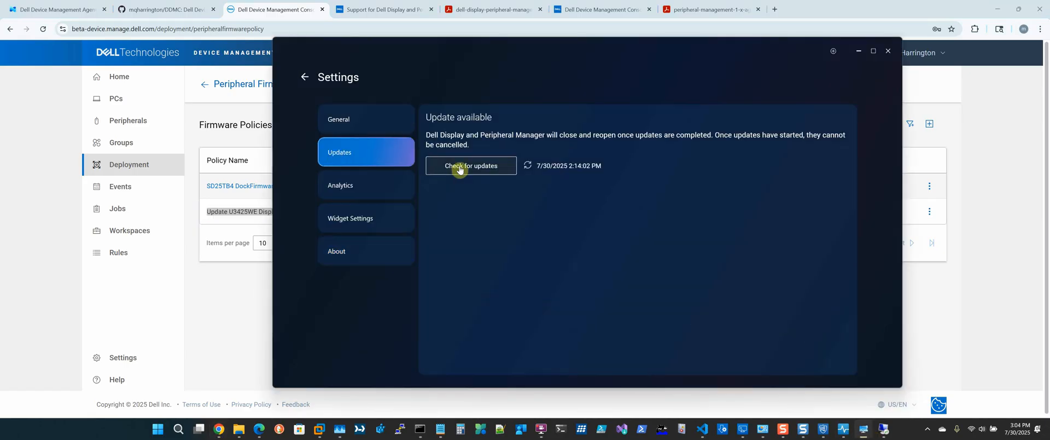
{"action": "left_click", "coordinate": [889, 50]}
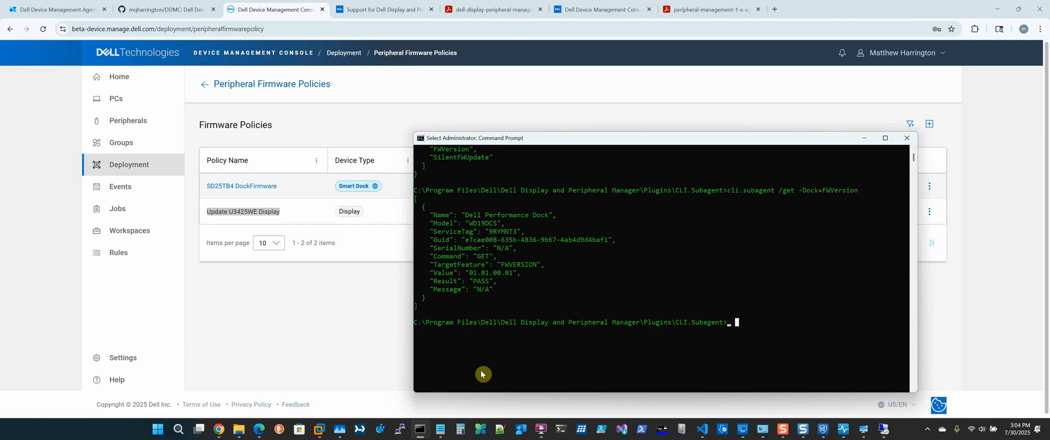
{"action": "mouse_move", "coordinate": [481, 373]}
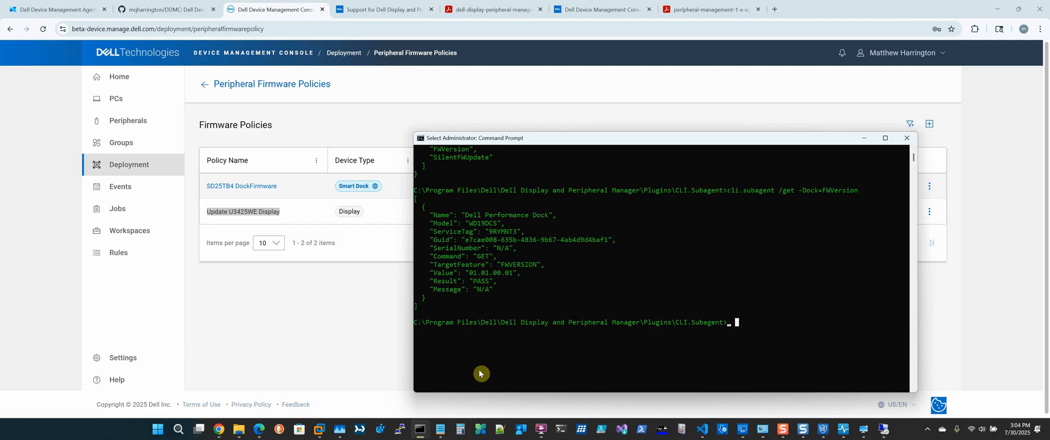
{"action": "left_click", "coordinate": [907, 138]}
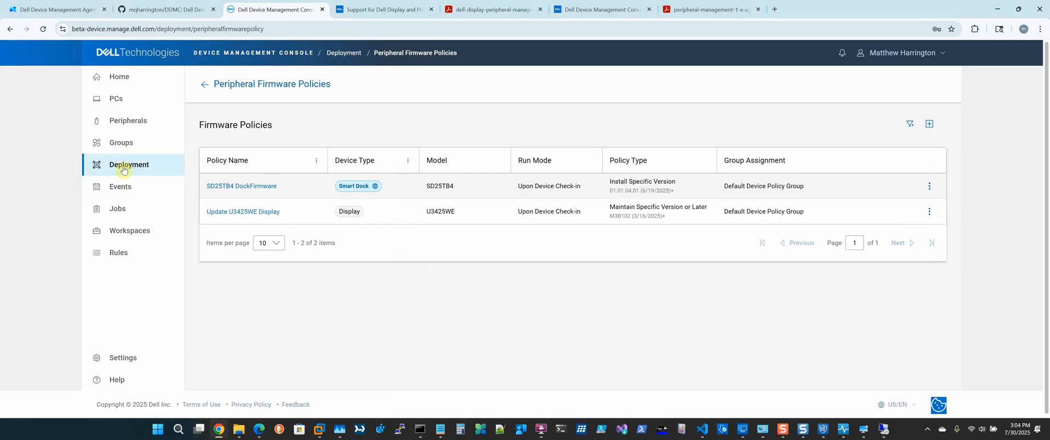
{"action": "mouse_move", "coordinate": [136, 116]}
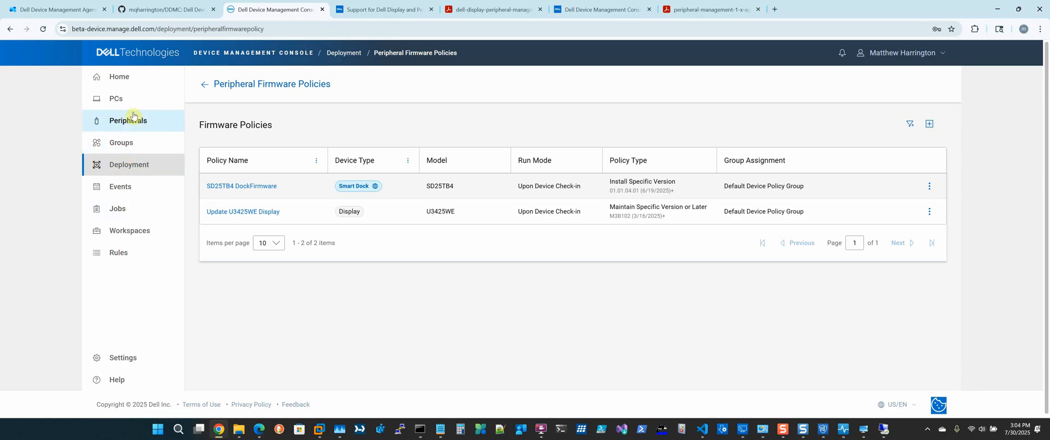
{"action": "mouse_move", "coordinate": [457, 246]}
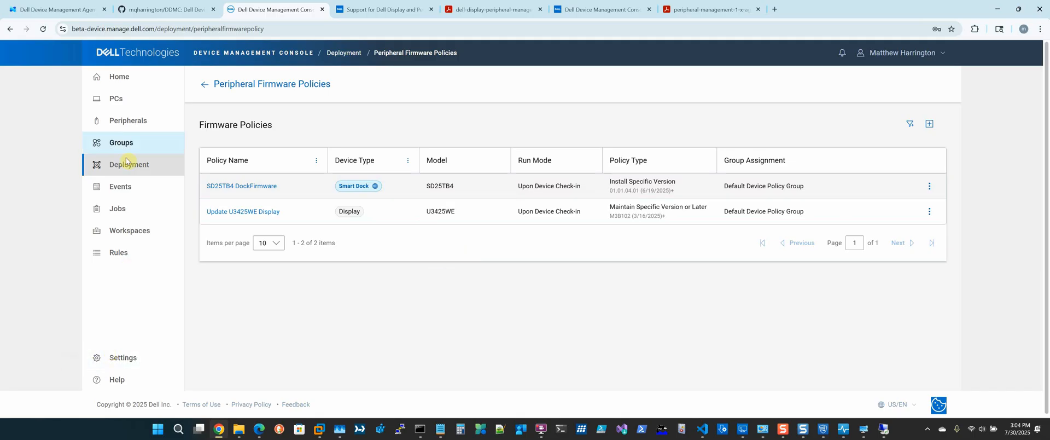
View the empty Jobs page, then go back to the Deployment overview
{"action": "left_click", "coordinate": [118, 253]}
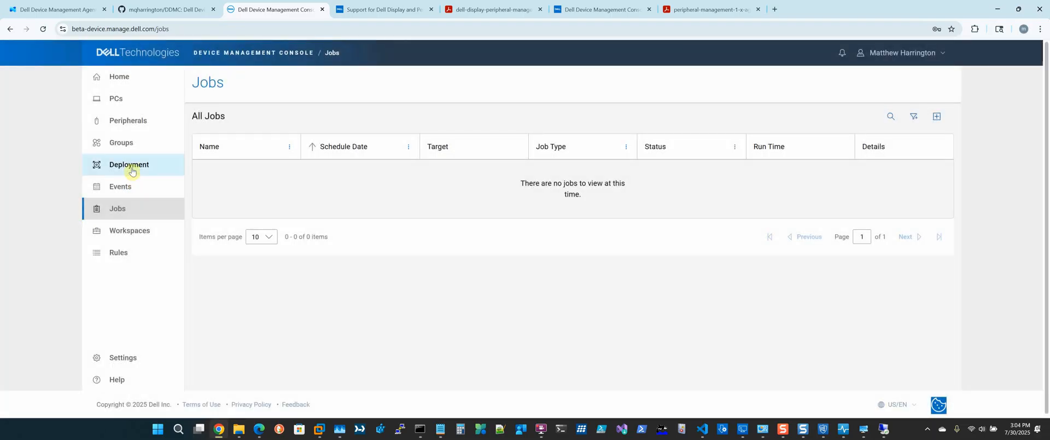
{"action": "left_click", "coordinate": [130, 164]}
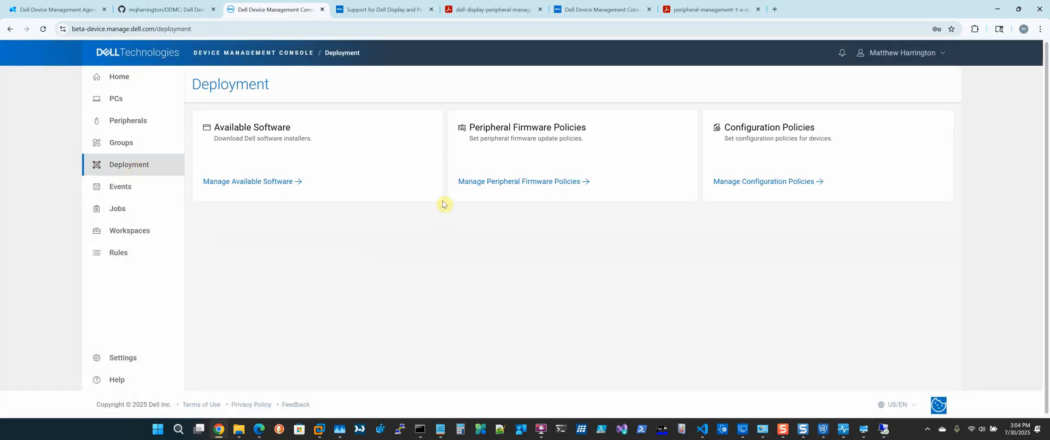
{"action": "mouse_move", "coordinate": [785, 195]}
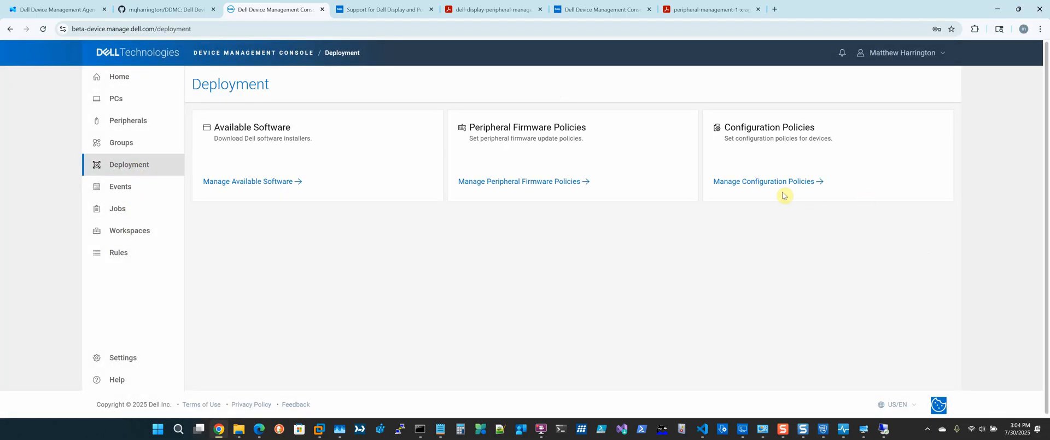
Open the DellWiFiDocks configuration policy for editing, review it, and cancel without saving
{"action": "left_click", "coordinate": [764, 181]}
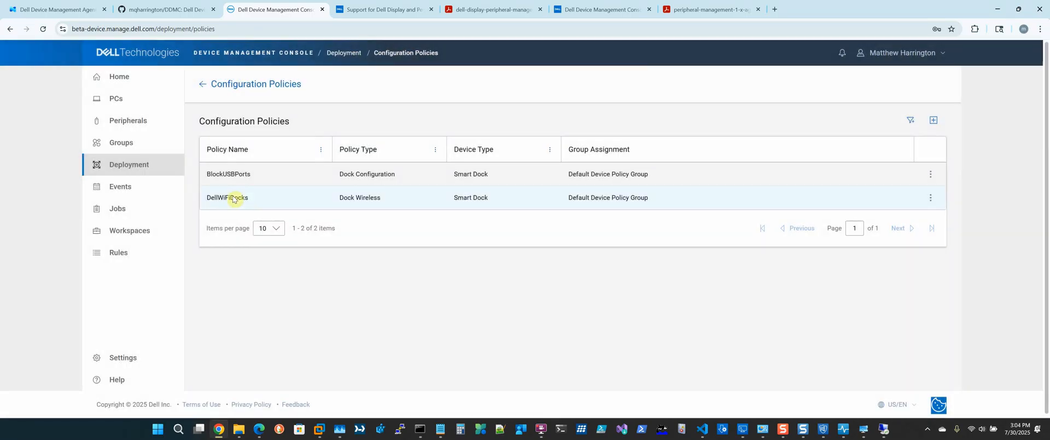
{"action": "left_click", "coordinate": [930, 197]}
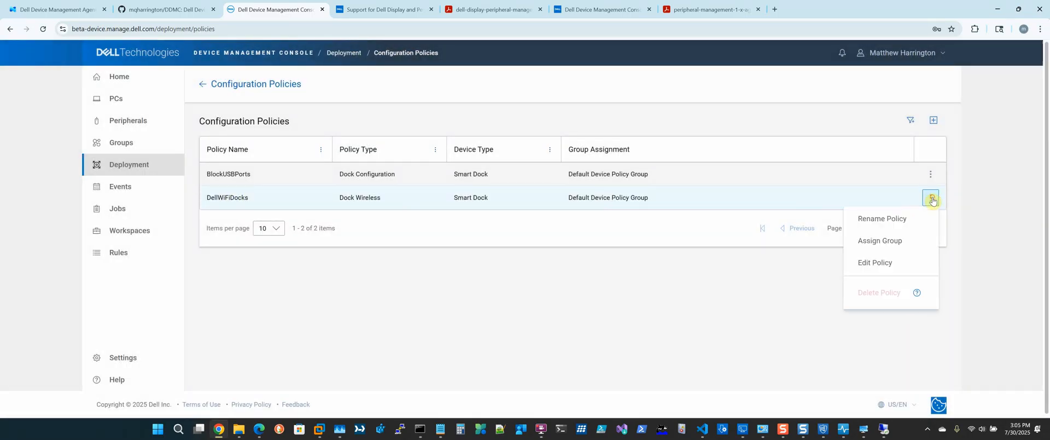
{"action": "left_click", "coordinate": [875, 262]}
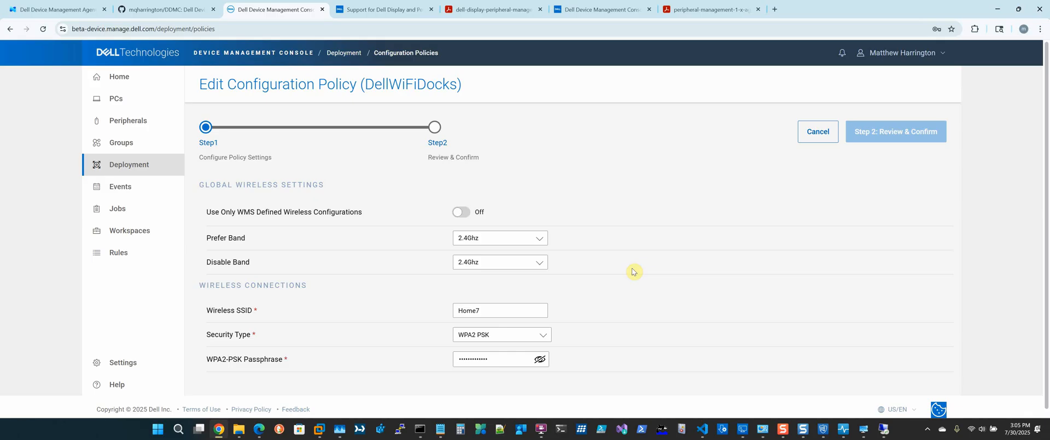
{"action": "left_click", "coordinate": [819, 131]}
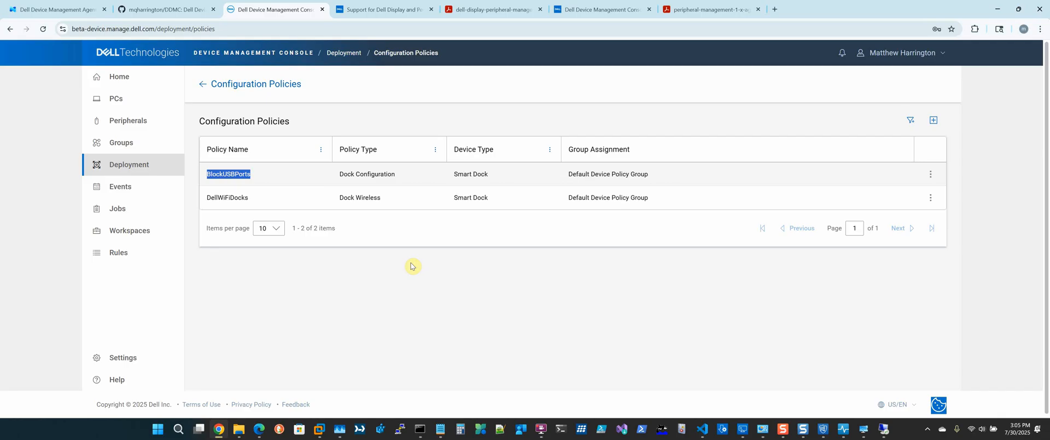
{"action": "mouse_move", "coordinate": [989, 267]}
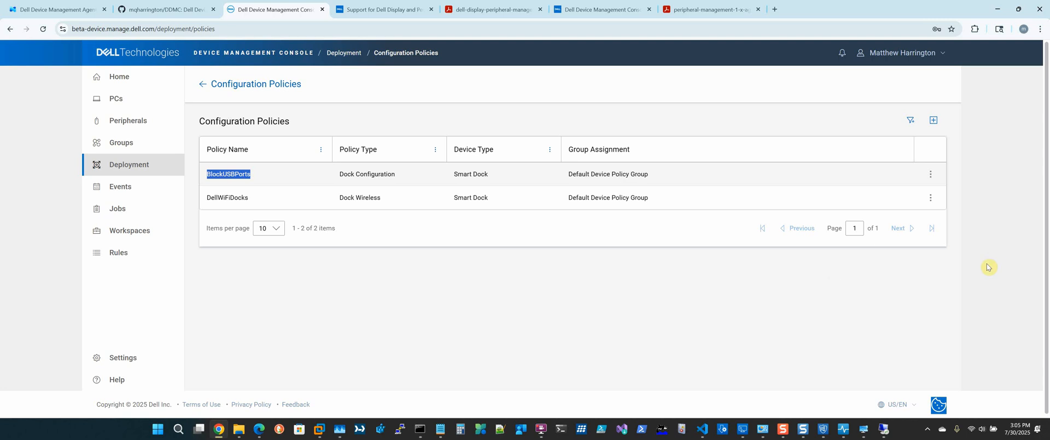
Navigate via PCs to the Groups page and briefly show Building_10's action menu
{"action": "left_click", "coordinate": [128, 120]}
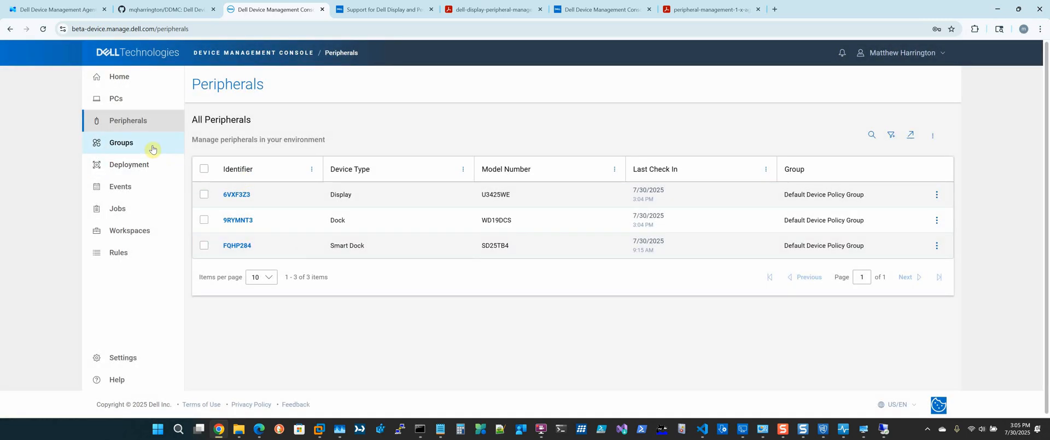
{"action": "left_click", "coordinate": [116, 98]}
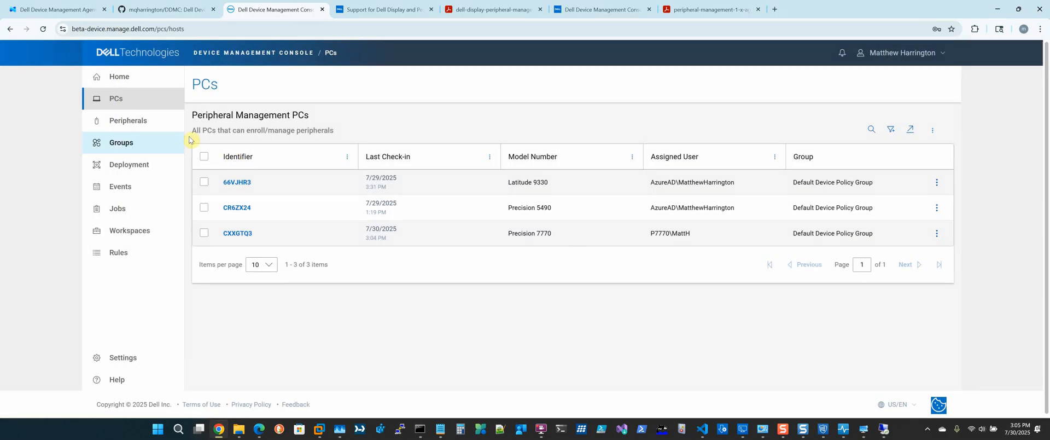
{"action": "left_click", "coordinate": [121, 142]}
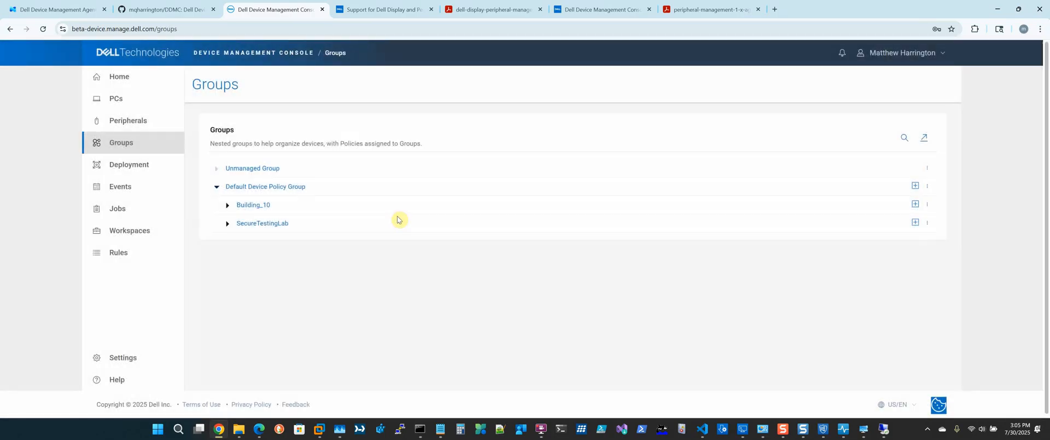
{"action": "left_click", "coordinate": [928, 203]}
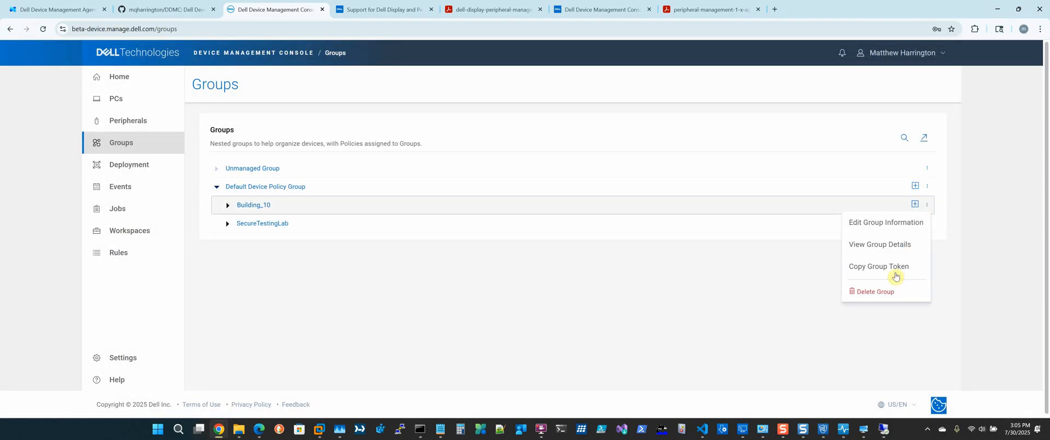
{"action": "mouse_move", "coordinate": [700, 286]}
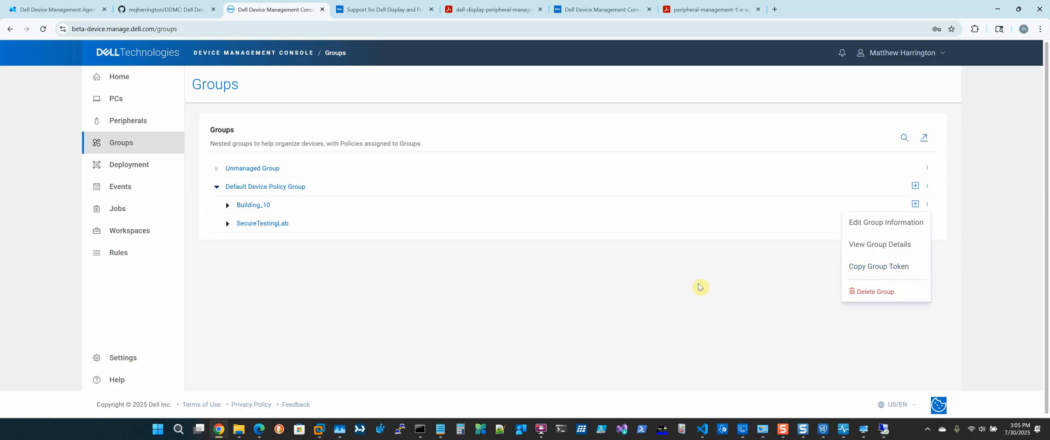
{"action": "left_click", "coordinate": [404, 266]}
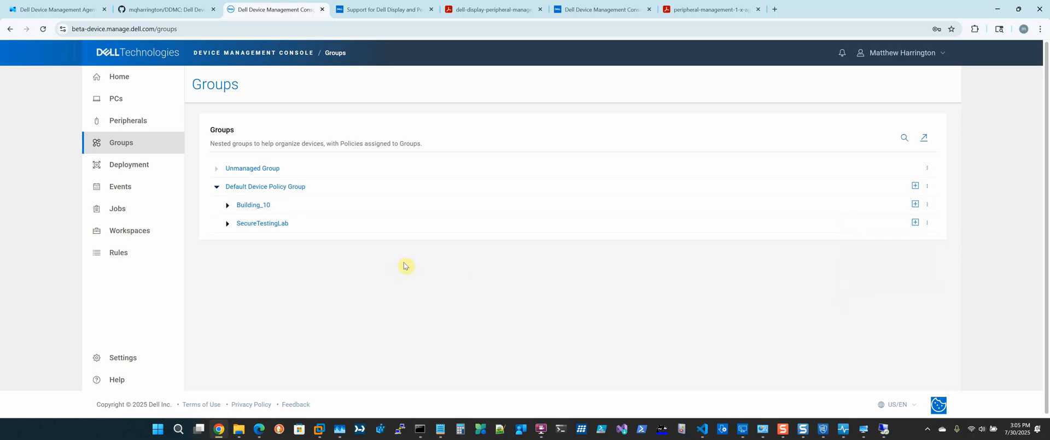
{"action": "mouse_move", "coordinate": [499, 154]}
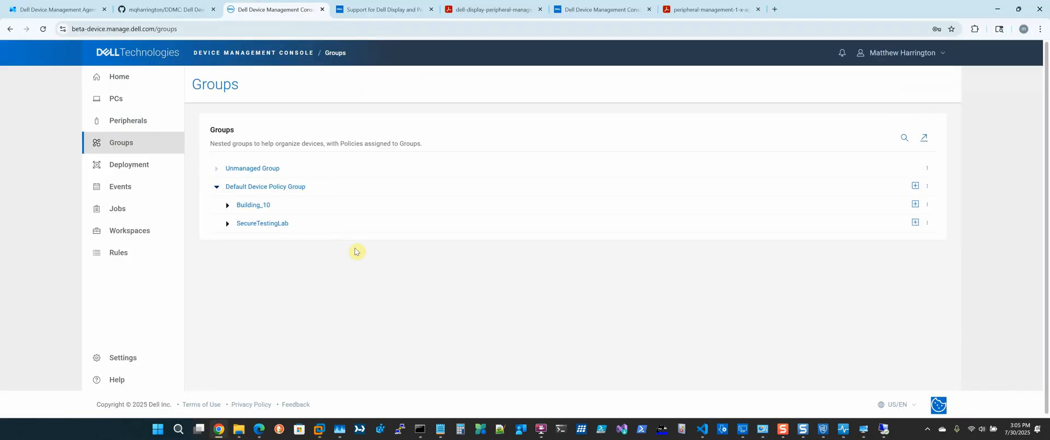
Go to Deployment's available software and view the agent's installation instructions
{"action": "left_click", "coordinate": [129, 164]}
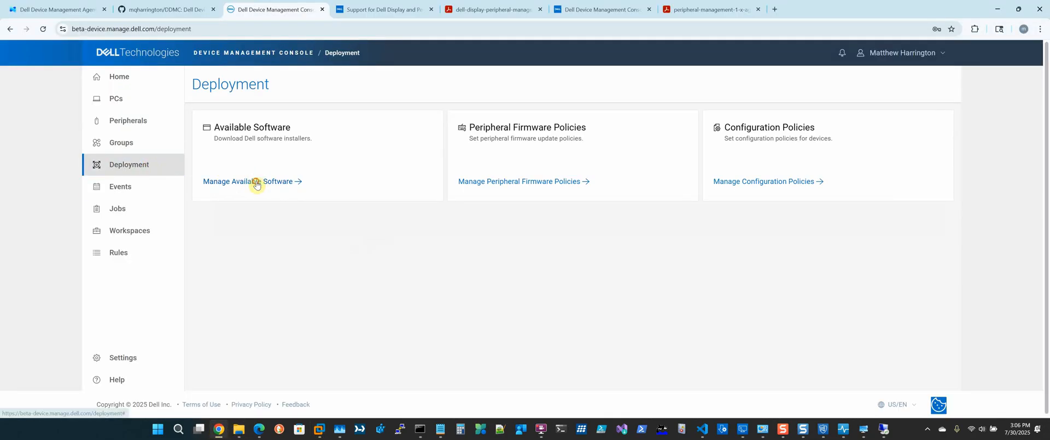
{"action": "left_click", "coordinate": [250, 181]}
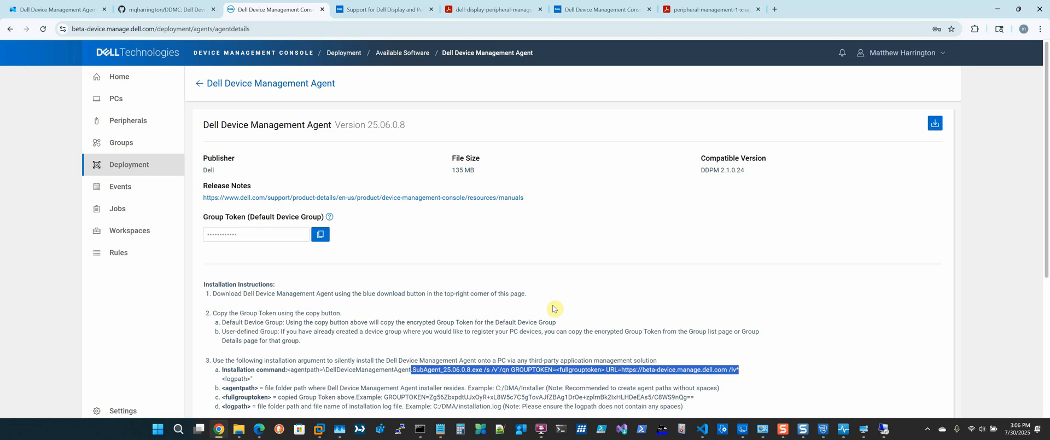
{"action": "mouse_move", "coordinate": [581, 246]}
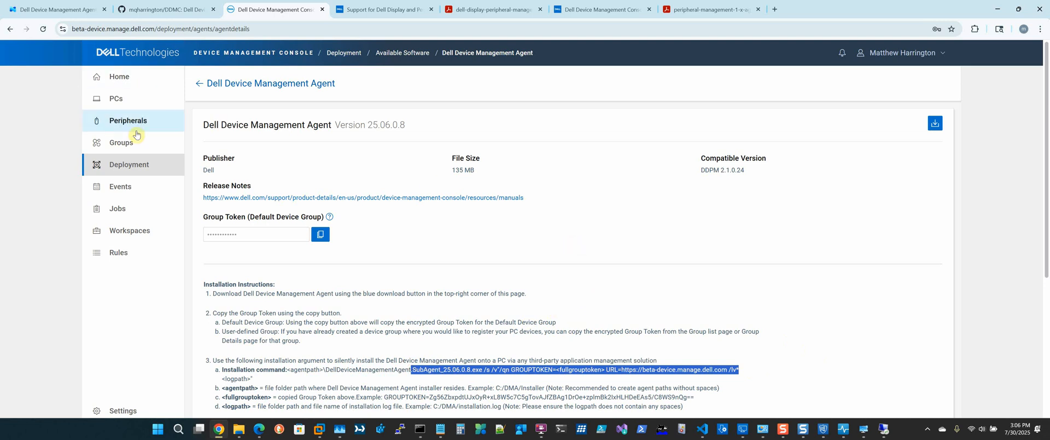
{"action": "scroll", "scroll_direction": "down", "scroll_amount": 3}
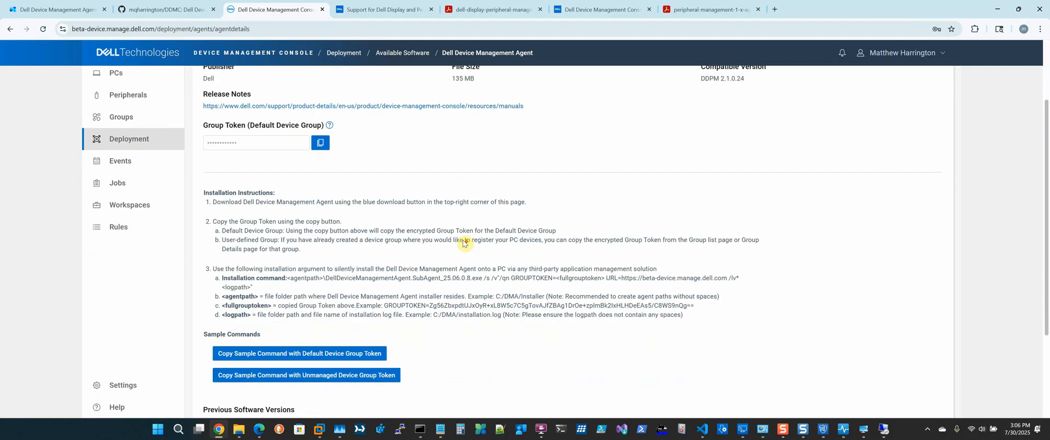
{"action": "mouse_move", "coordinate": [741, 279]}
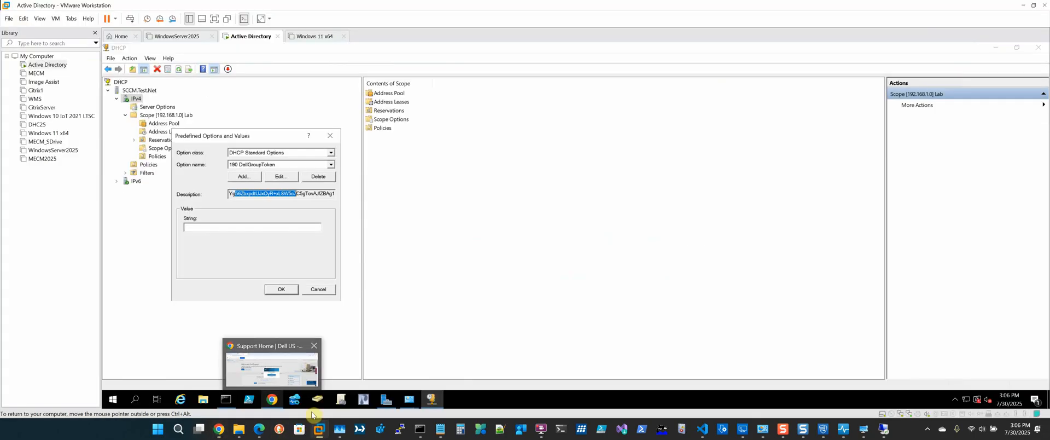
Focus the DHCP server VM showing predefined option 190 DellGroupToken
{"action": "left_click", "coordinate": [314, 345]}
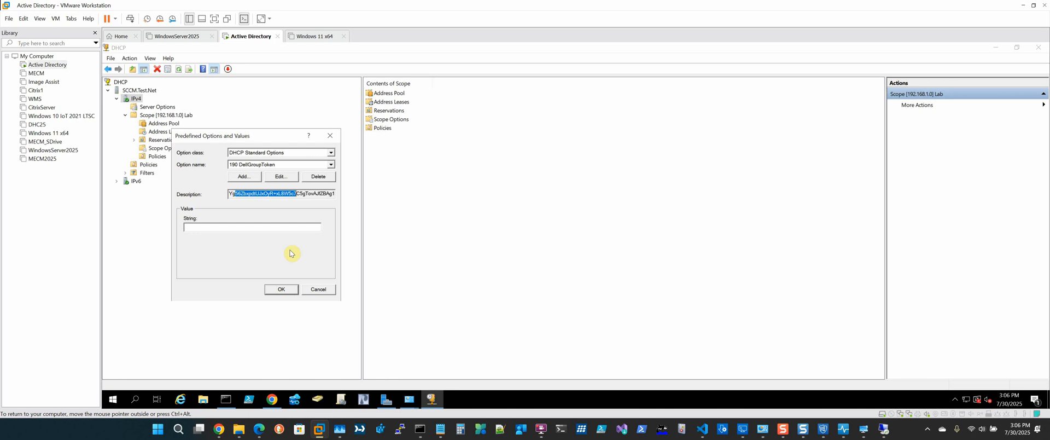
{"action": "mouse_move", "coordinate": [426, 360]}
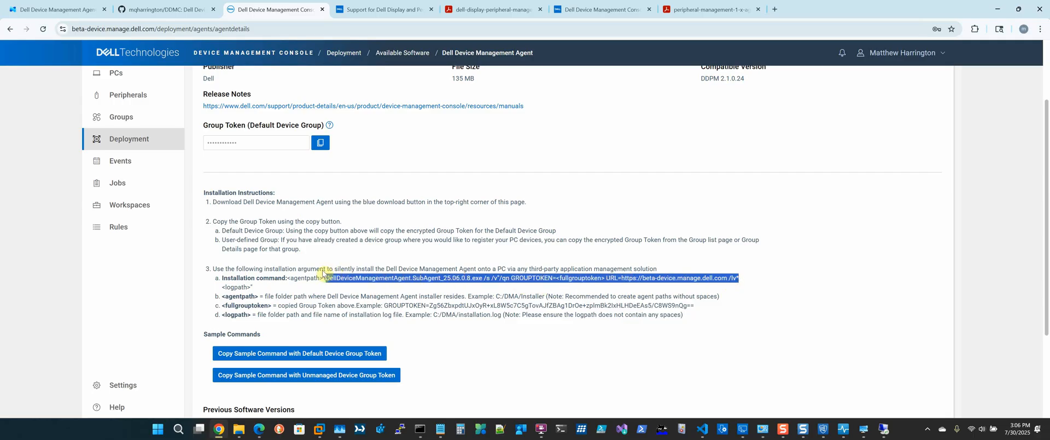
{"action": "mouse_move", "coordinate": [549, 285]}
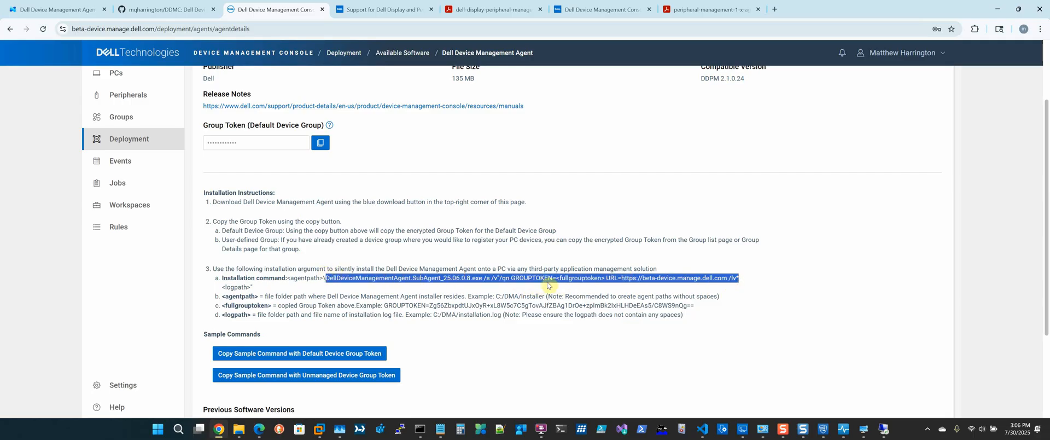
{"action": "mouse_move", "coordinate": [469, 165]}
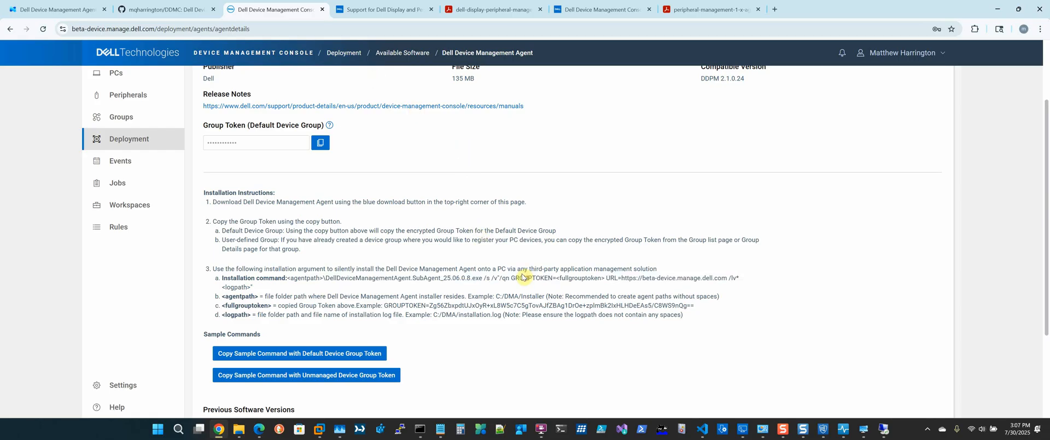
Select the GROUPTOKEN parameter in the agent's silent installation command
{"action": "double_click", "coordinate": [530, 278]}
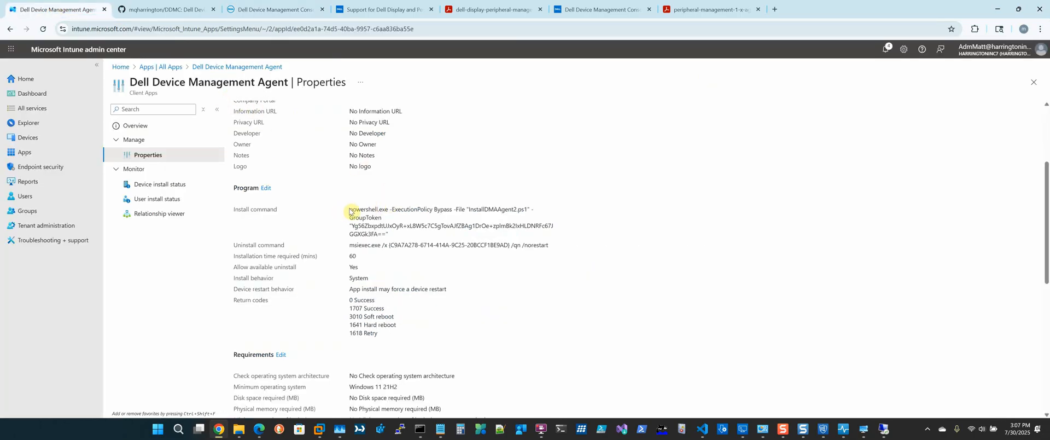
Highlight the Intune PowerShell install command and select the InstallDMAAgent2.ps1 script name
{"action": "left_click_drag", "start_coordinate": [350, 209], "coordinate": [554, 244]}
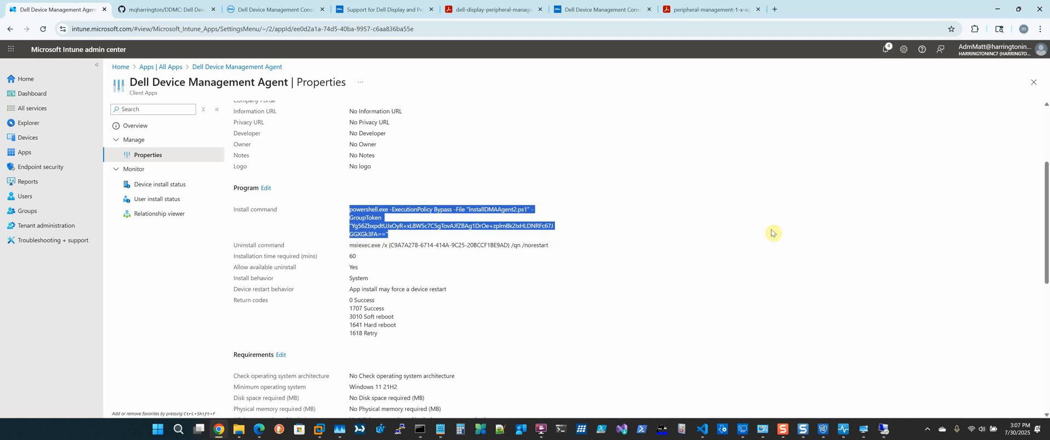
{"action": "mouse_move", "coordinate": [413, 242]}
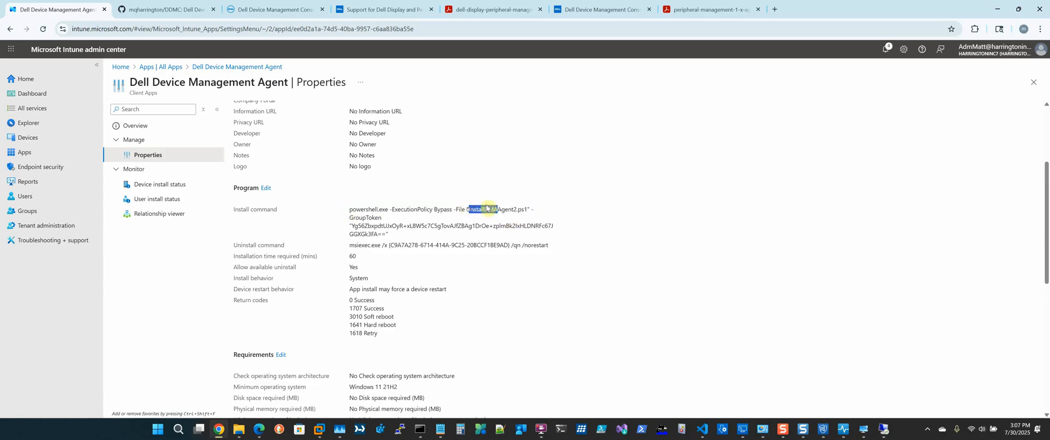
{"action": "double_click", "coordinate": [486, 209]}
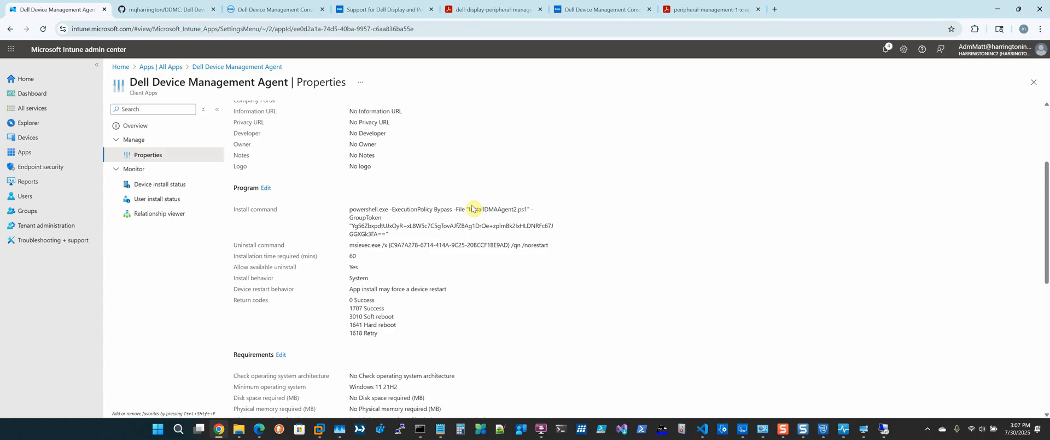
{"action": "mouse_move", "coordinate": [554, 204]}
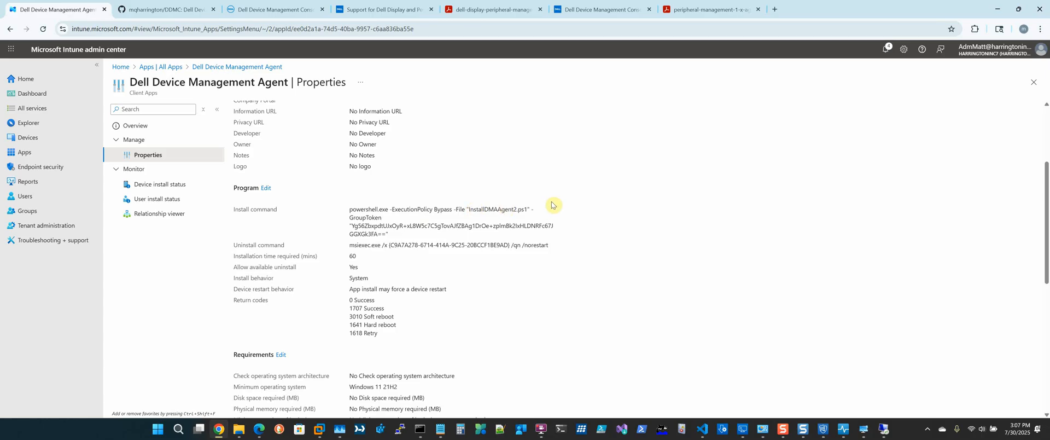
{"action": "mouse_move", "coordinate": [394, 228]}
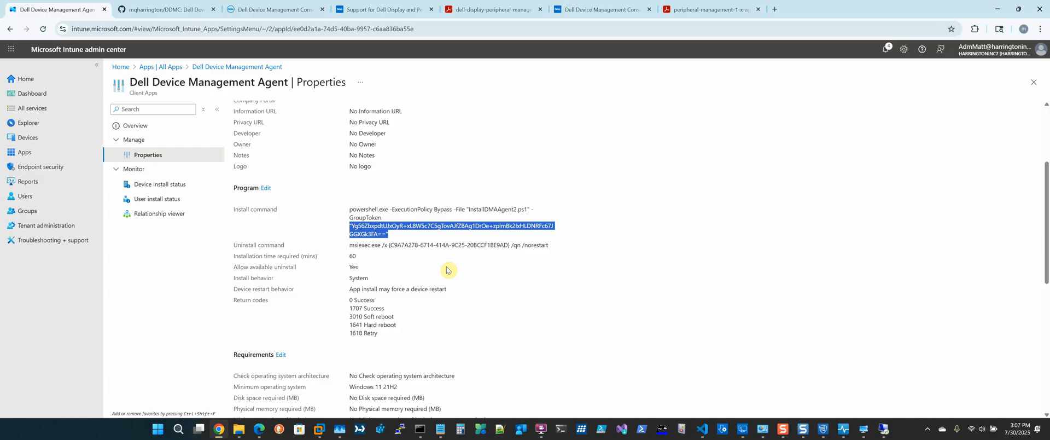
{"action": "mouse_move", "coordinate": [460, 261]}
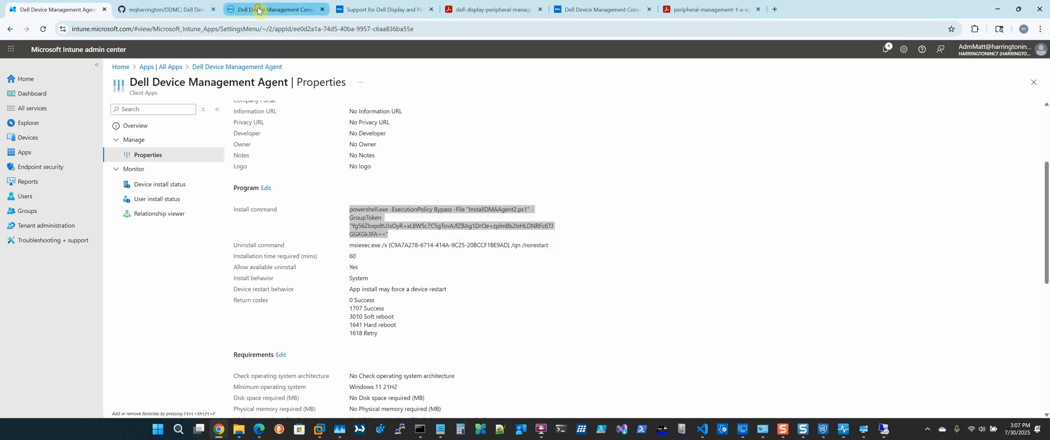
Return to the Dell Device Management Agent 25.06.0.8 page top with its install instructions
{"action": "left_click", "coordinate": [274, 9]}
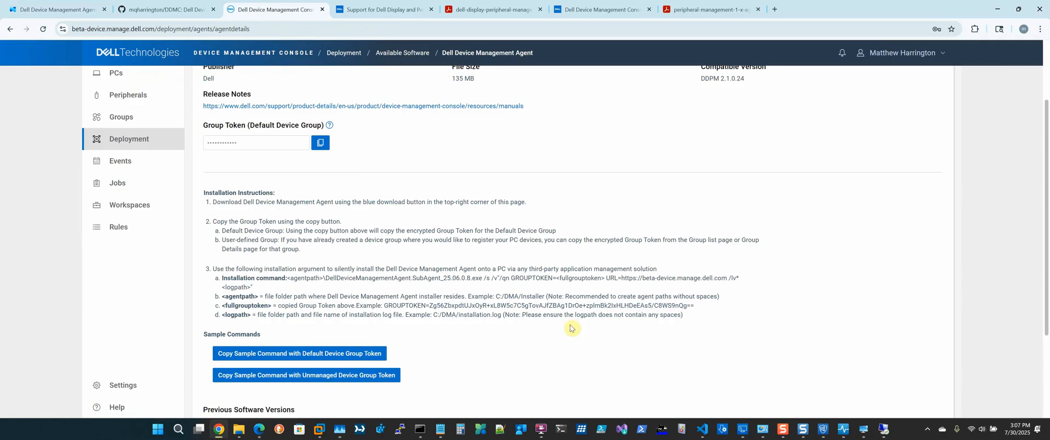
{"action": "scroll", "scroll_direction": "up", "scroll_amount": 3}
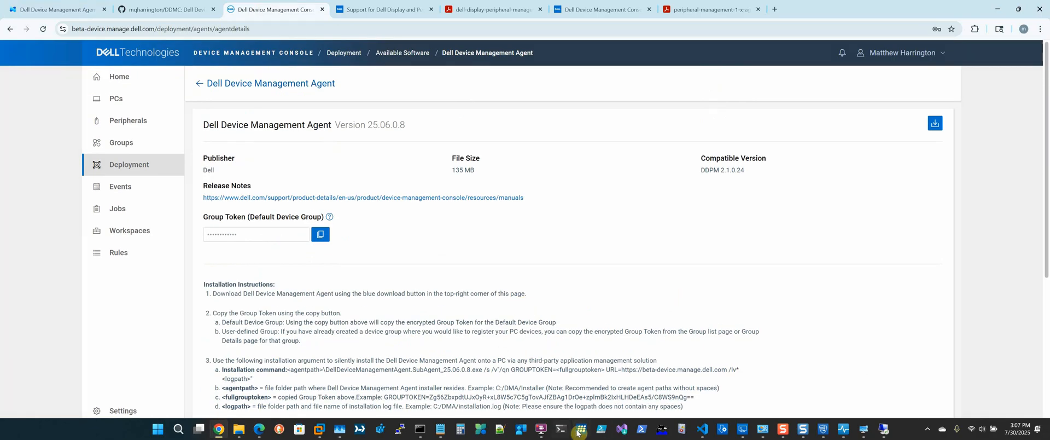